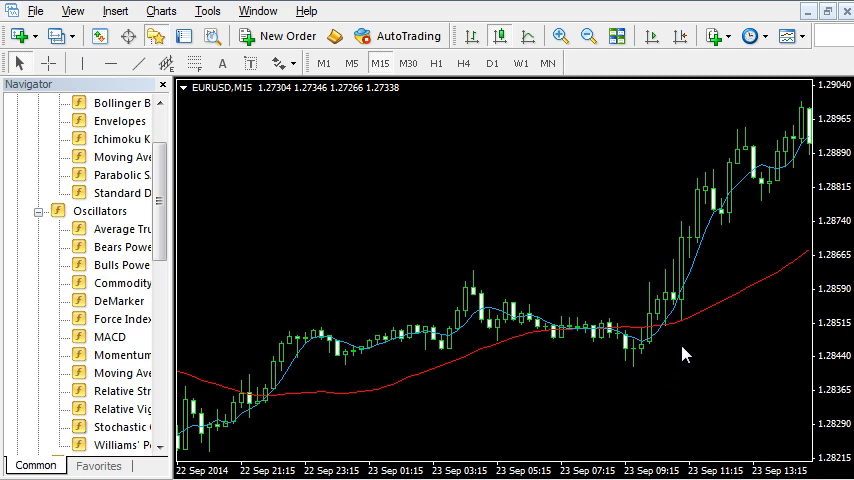
{"action": "mouse_move", "coordinate": [666, 368]}
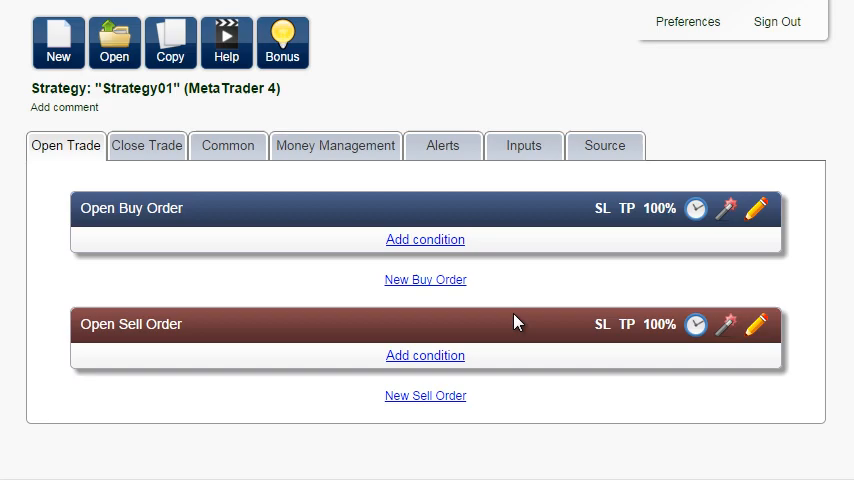
- Create a new MetaTrader 4 strategy named 'MA Cross'
{"action": "left_click", "coordinate": [58, 34]}
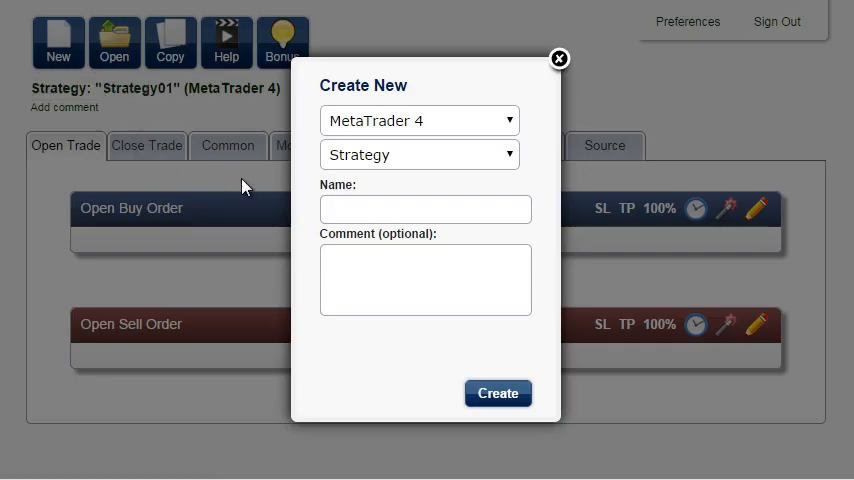
{"action": "type", "text": "M"}
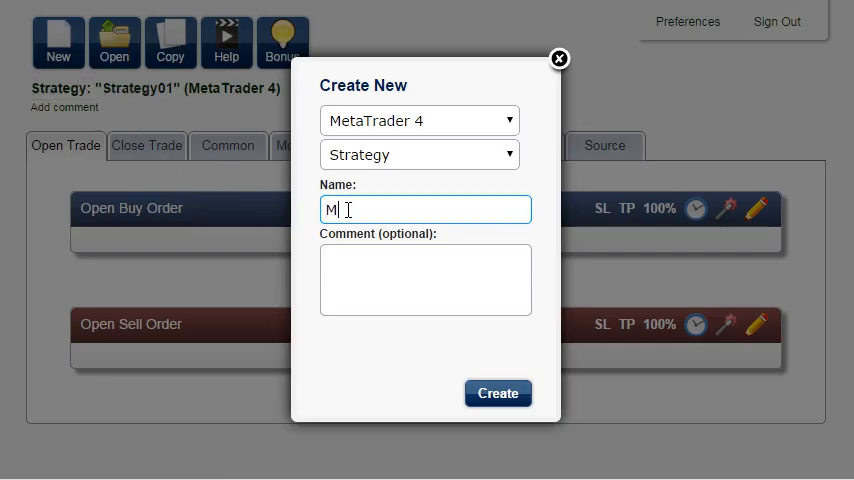
{"action": "type", "text": "A Cross"}
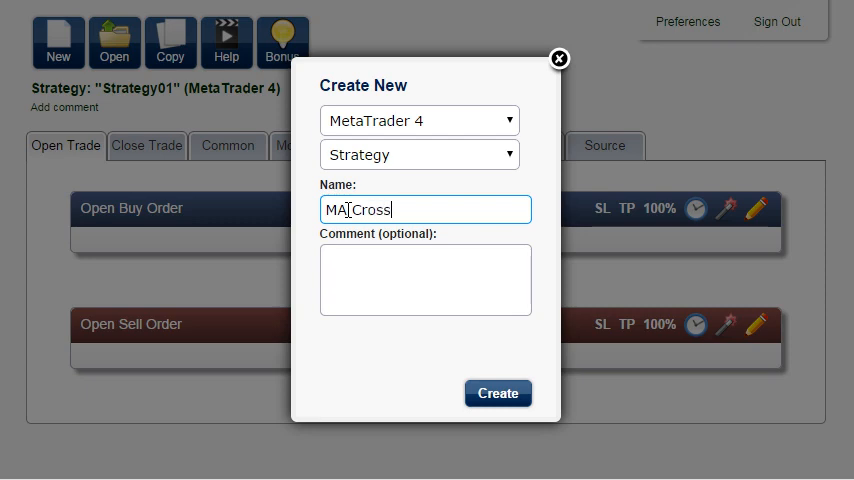
{"action": "left_click", "coordinate": [496, 392]}
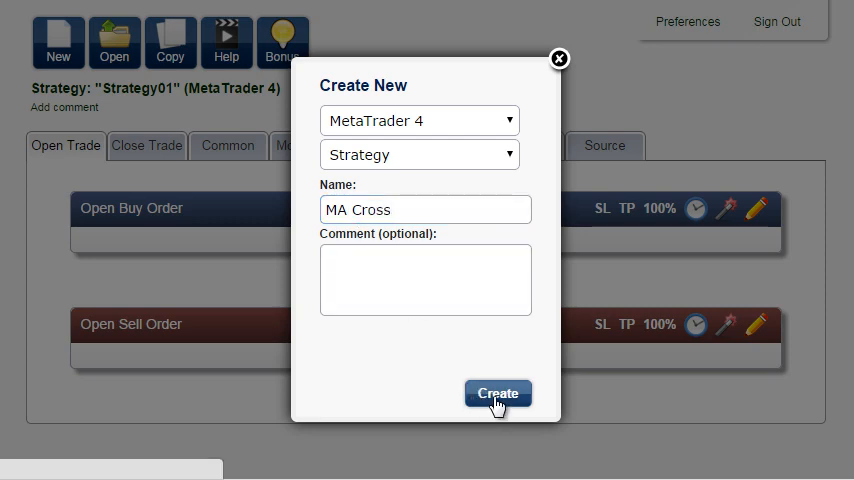
{"action": "left_click", "coordinate": [496, 392]}
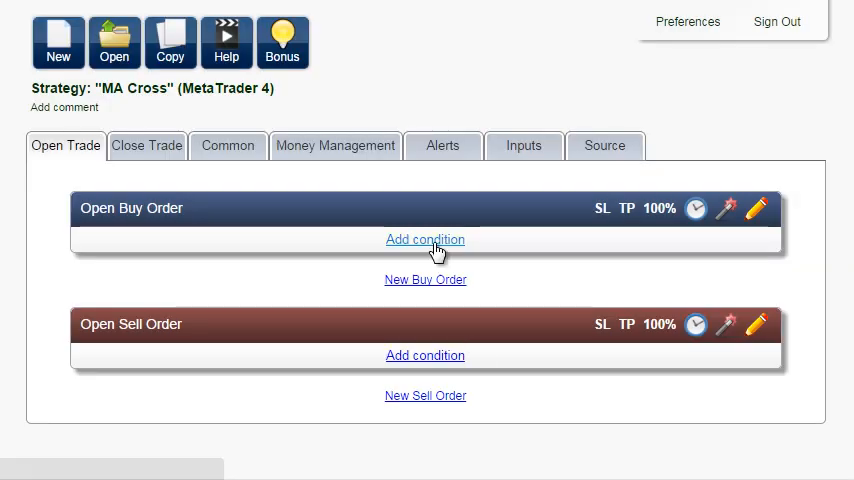
- Add a buy condition: Moving Average period 5 crosses above Moving Average period 20
{"action": "left_click", "coordinate": [424, 240]}
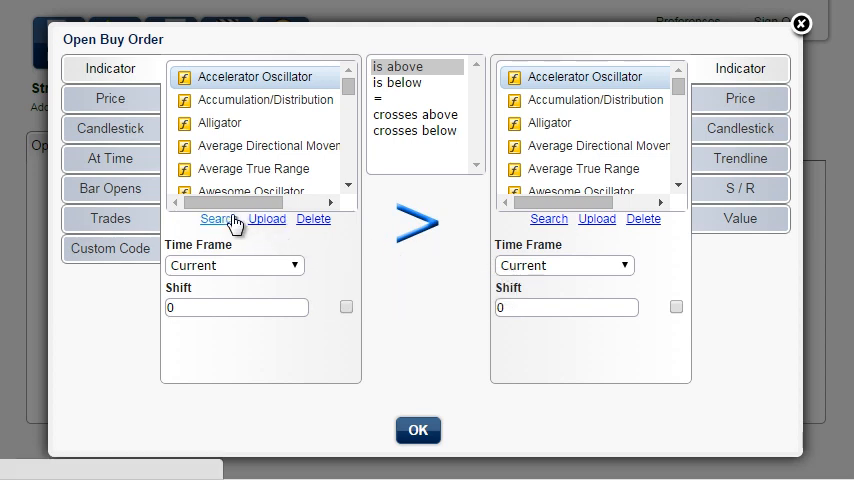
{"action": "type", "text": "movi"}
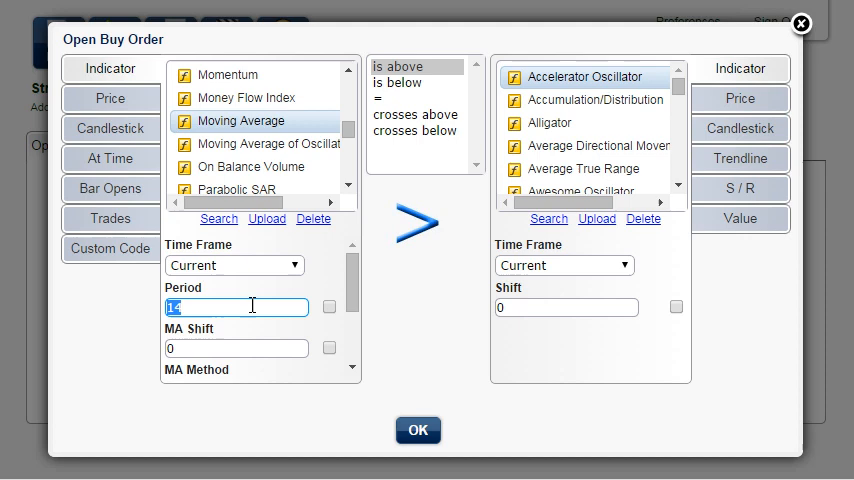
{"action": "type", "text": "5"}
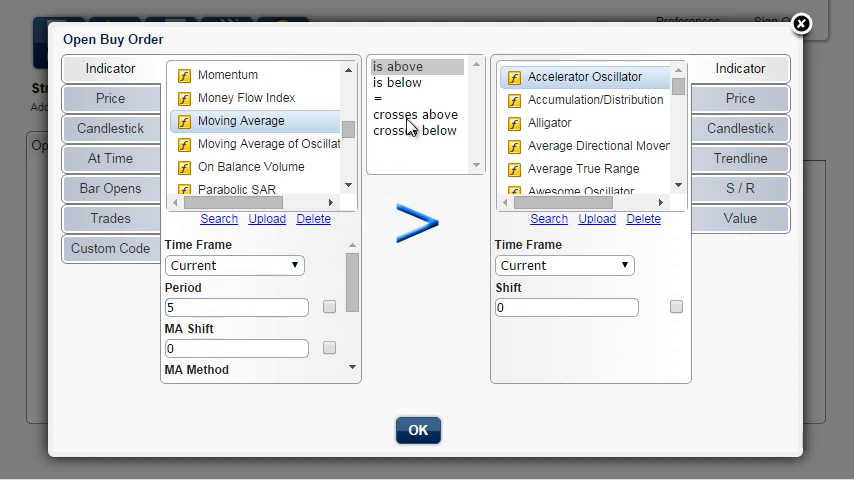
{"action": "left_click", "coordinate": [416, 114]}
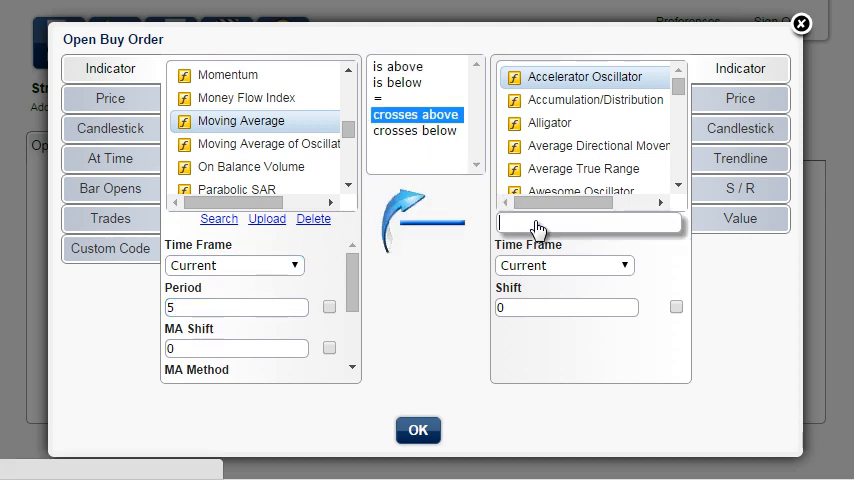
{"action": "type", "text": "mov"}
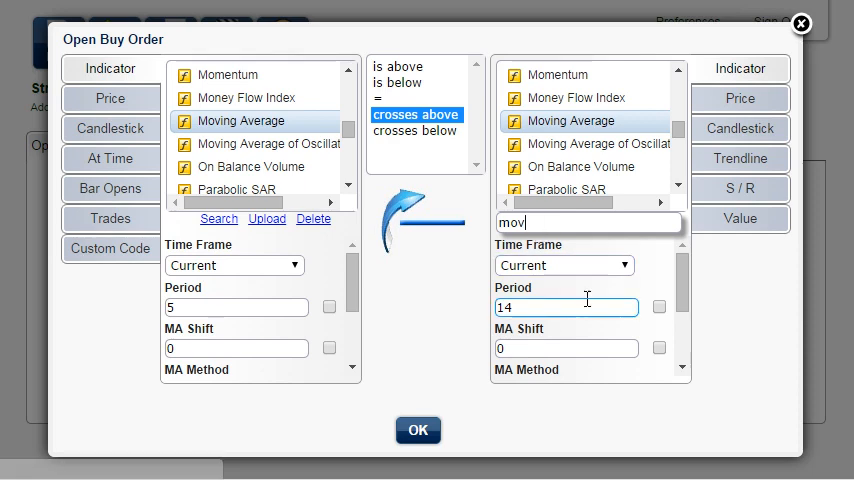
{"action": "type", "text": "20"}
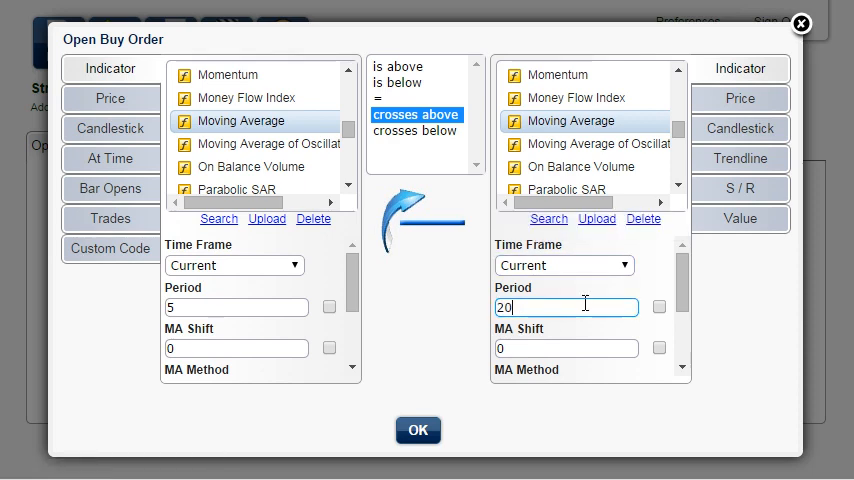
{"action": "mouse_move", "coordinate": [470, 372]}
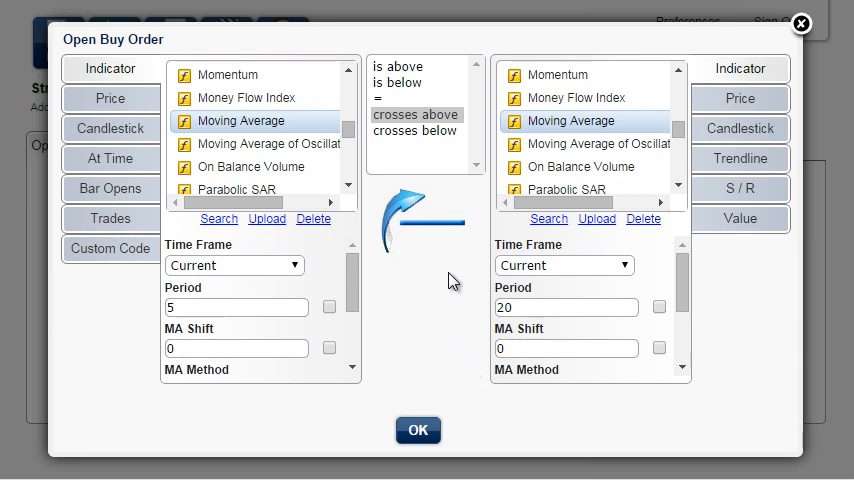
- Try the continuous 'above' comparison, revert to 'crosses above', and confirm the buy condition
{"action": "left_click", "coordinate": [408, 64]}
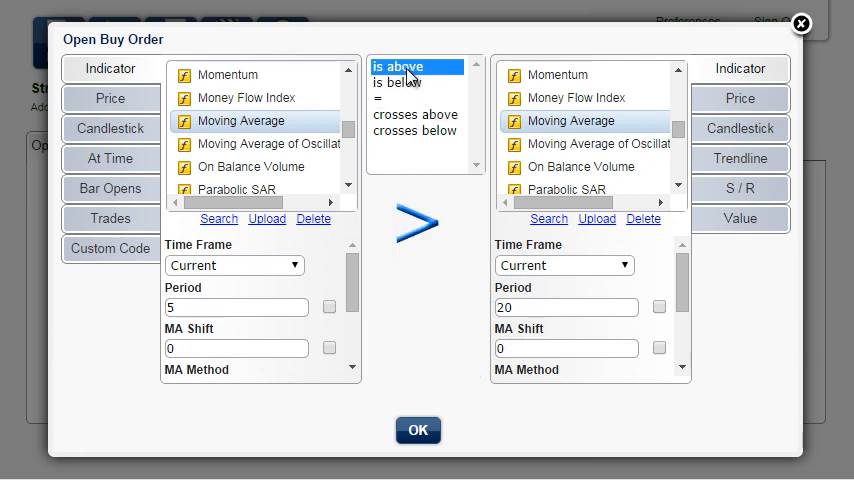
{"action": "left_click", "coordinate": [416, 114]}
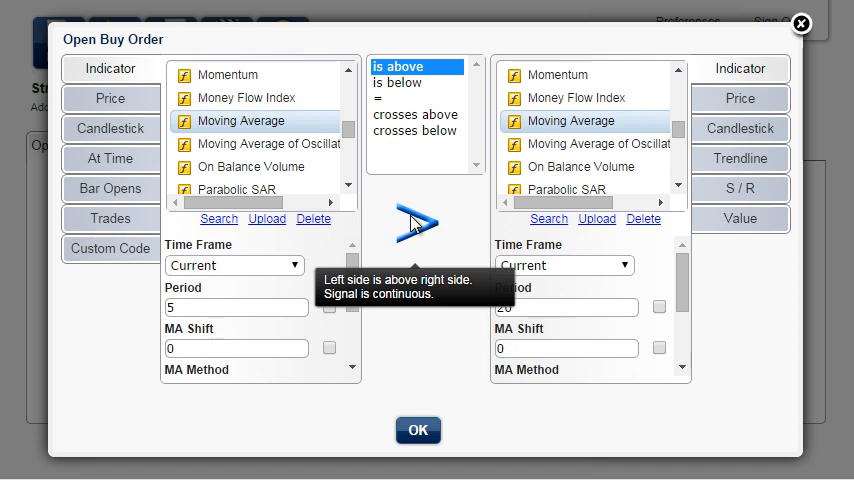
{"action": "mouse_move", "coordinate": [416, 186]}
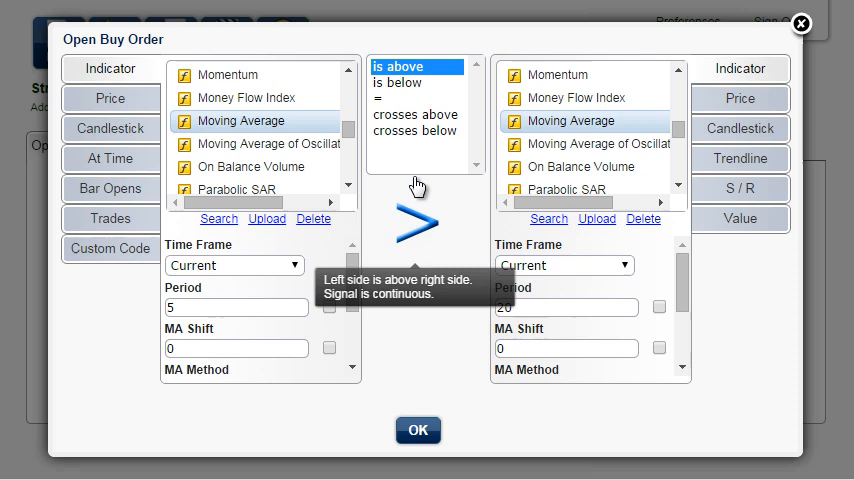
{"action": "left_click", "coordinate": [416, 114]}
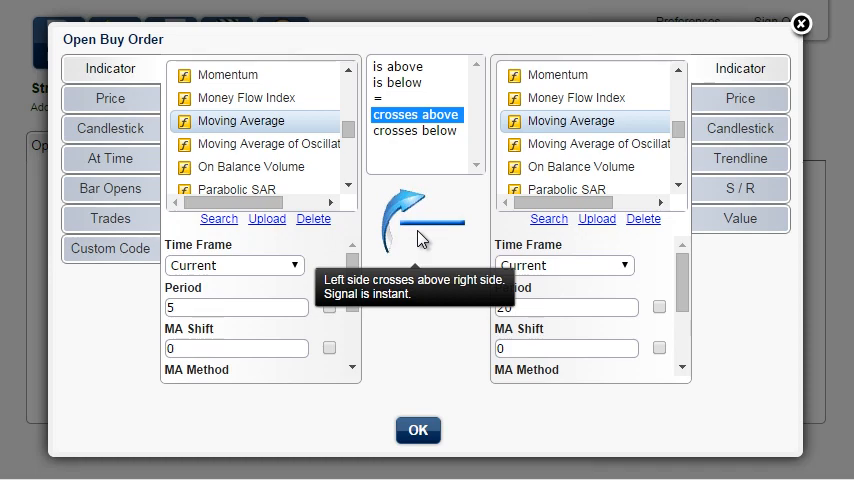
{"action": "left_click", "coordinate": [416, 428]}
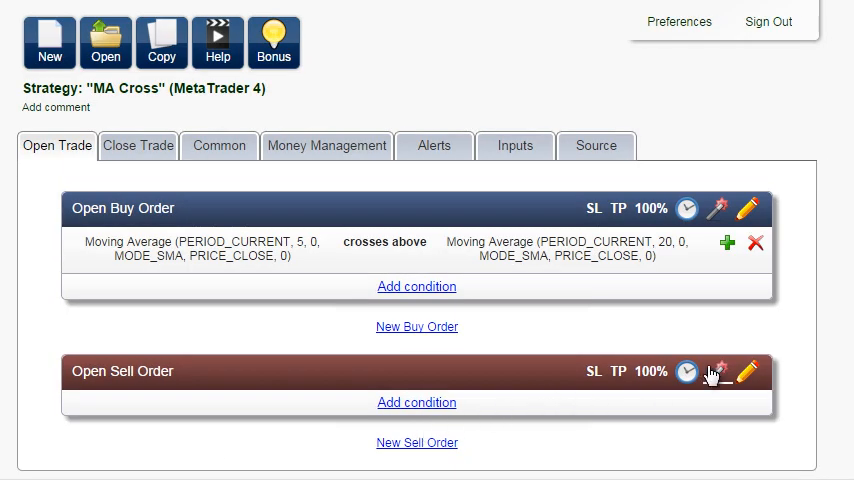
{"action": "mouse_move", "coordinate": [720, 378]}
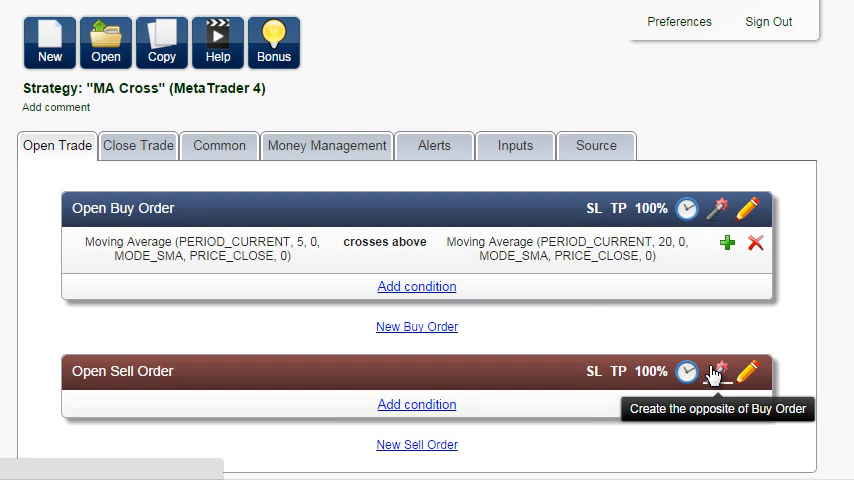
- Generate the sell entry rule as the opposite of the buy condition
{"action": "left_click", "coordinate": [720, 368]}
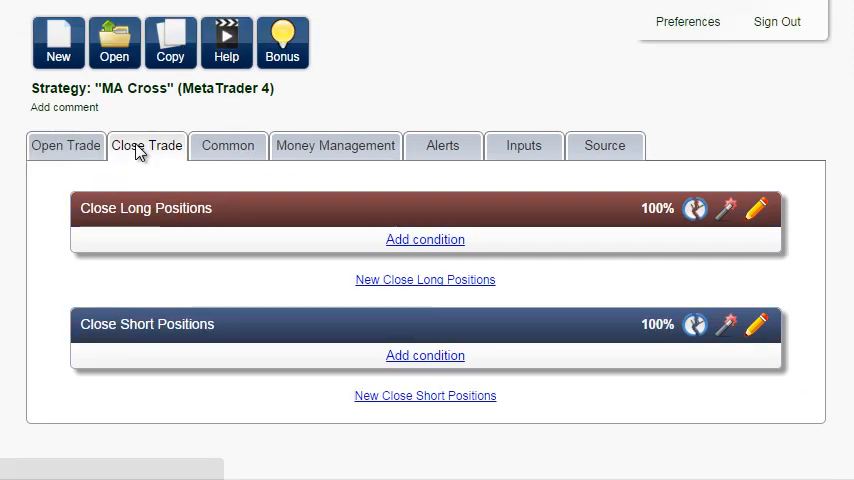
- Set the close-long condition to 5-period MA crossing below the 20-period MA
{"action": "left_click", "coordinate": [424, 240]}
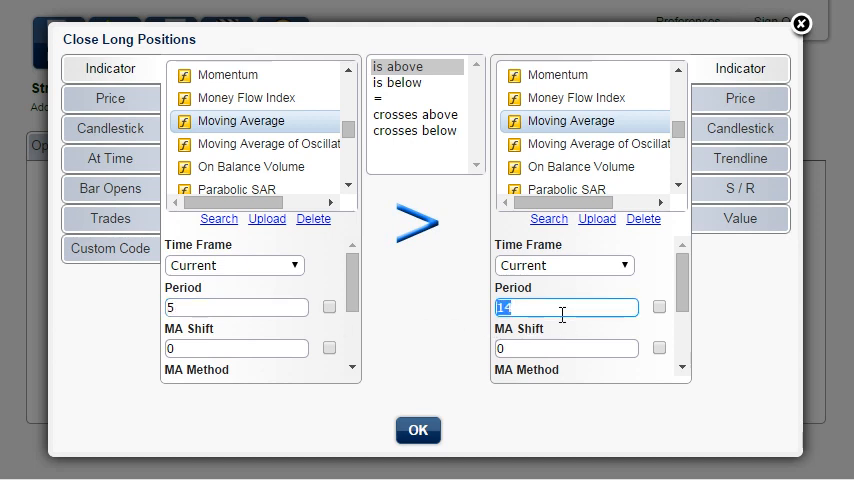
{"action": "type", "text": "20"}
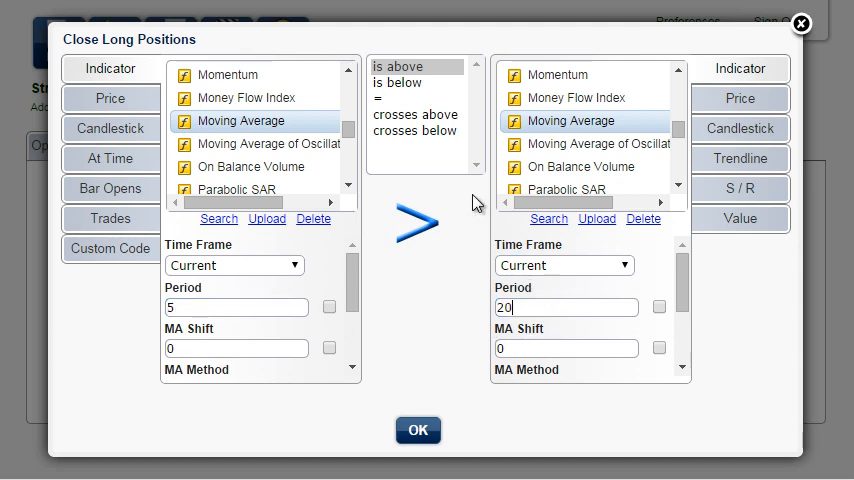
{"action": "left_click", "coordinate": [402, 84]}
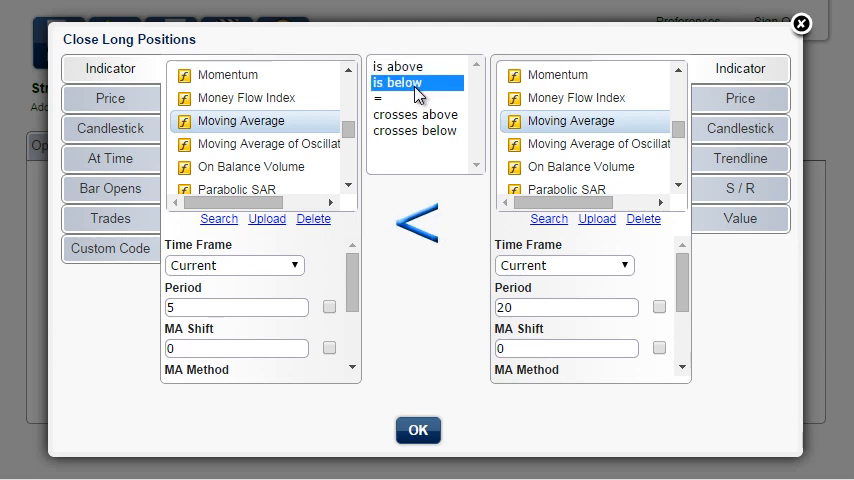
{"action": "left_click", "coordinate": [414, 132]}
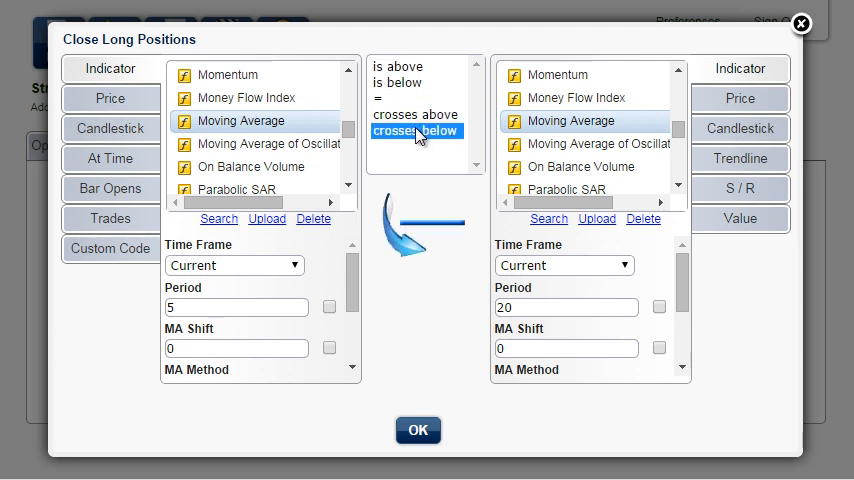
{"action": "mouse_move", "coordinate": [400, 244]}
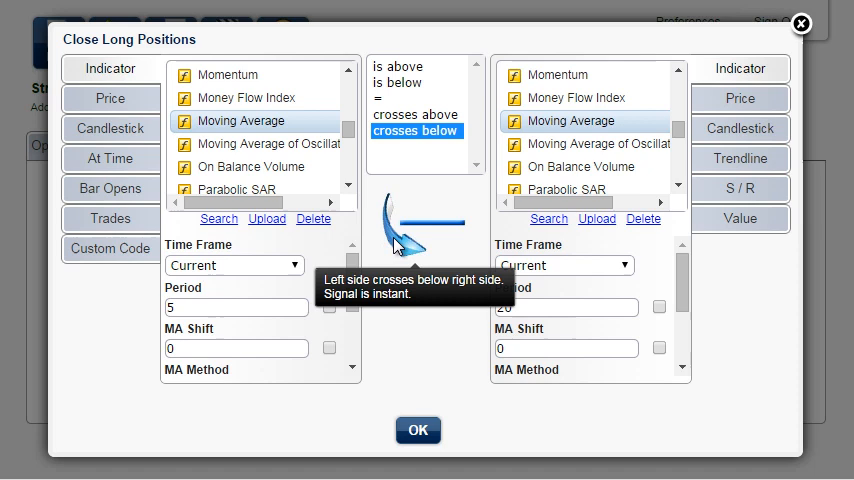
{"action": "mouse_move", "coordinate": [398, 320]}
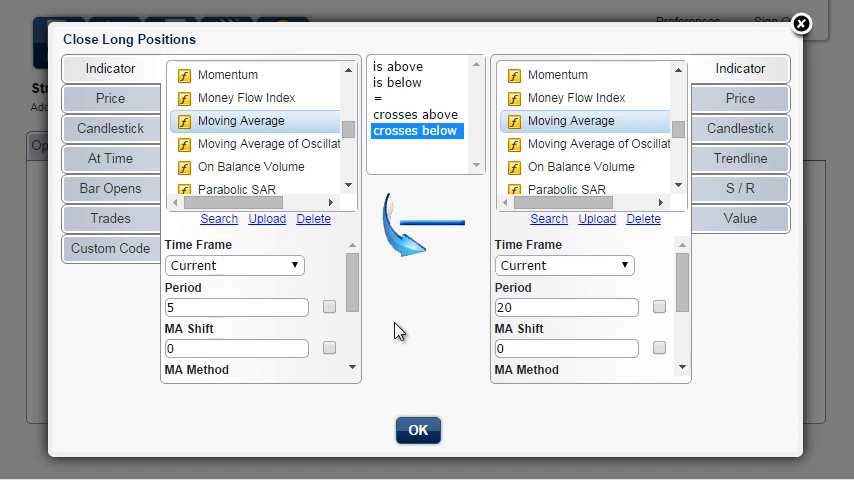
{"action": "mouse_move", "coordinate": [416, 368]}
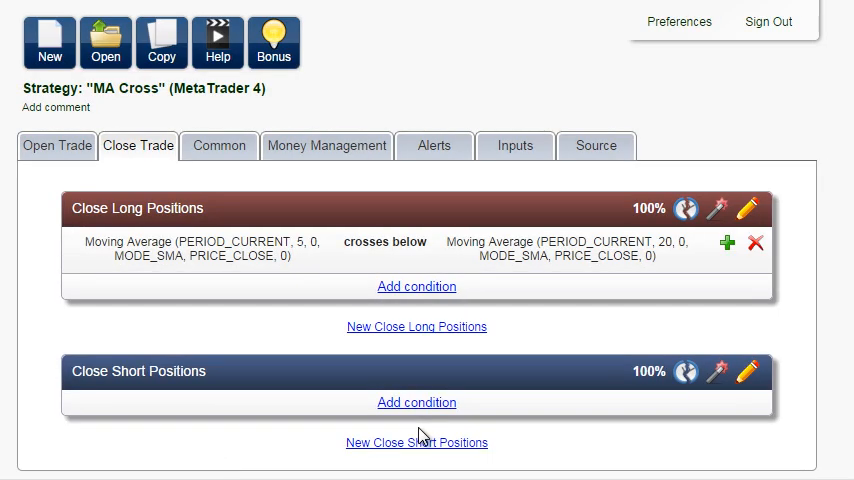
{"action": "mouse_move", "coordinate": [718, 384]}
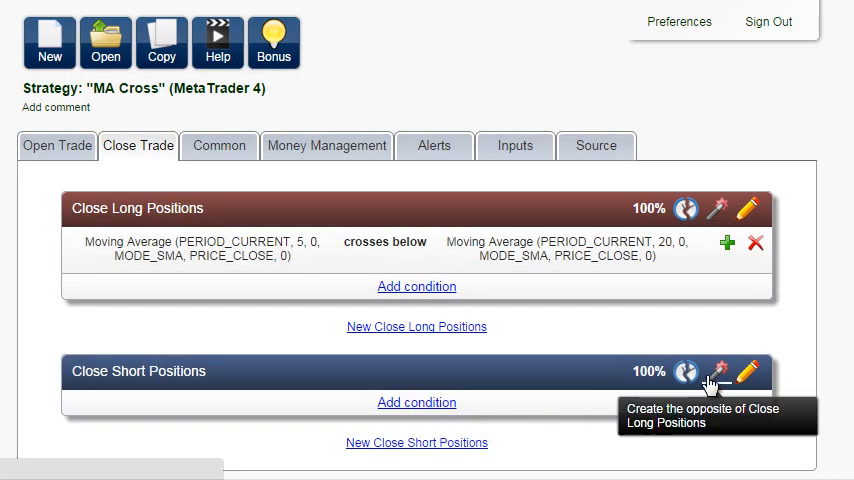
- Mirror the close-long rule for short positions and show the money management settings
{"action": "left_click", "coordinate": [720, 384]}
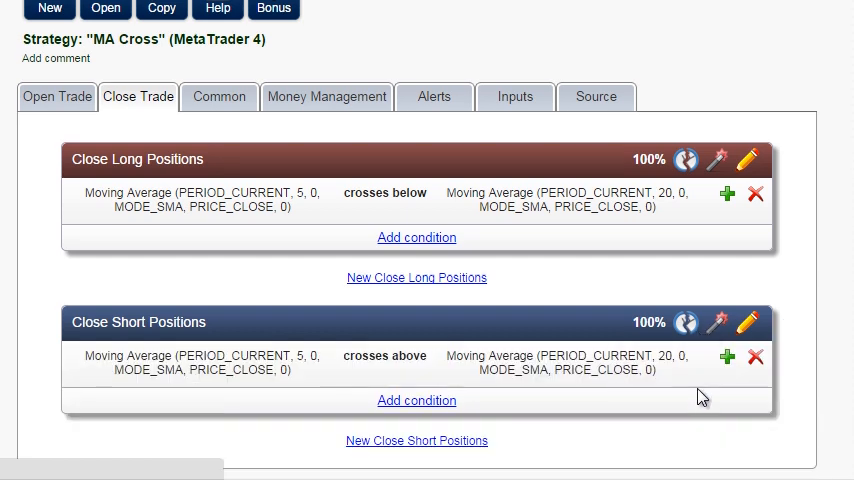
{"action": "mouse_move", "coordinate": [270, 148]}
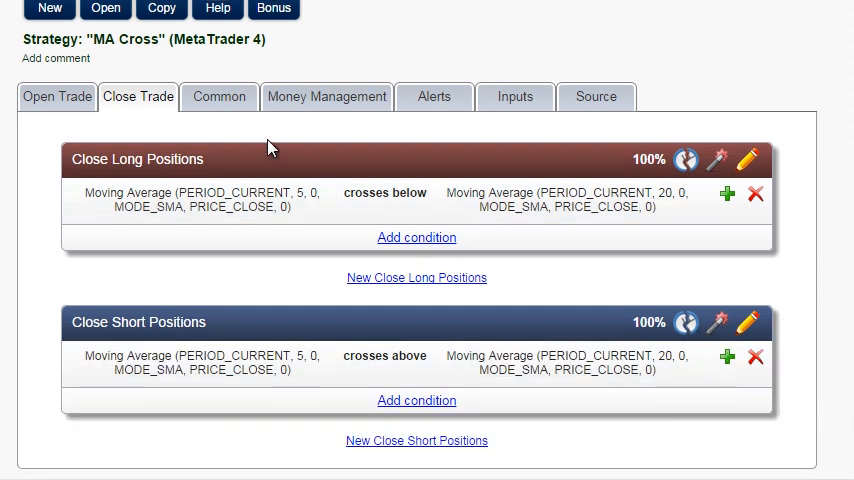
{"action": "left_click", "coordinate": [218, 96]}
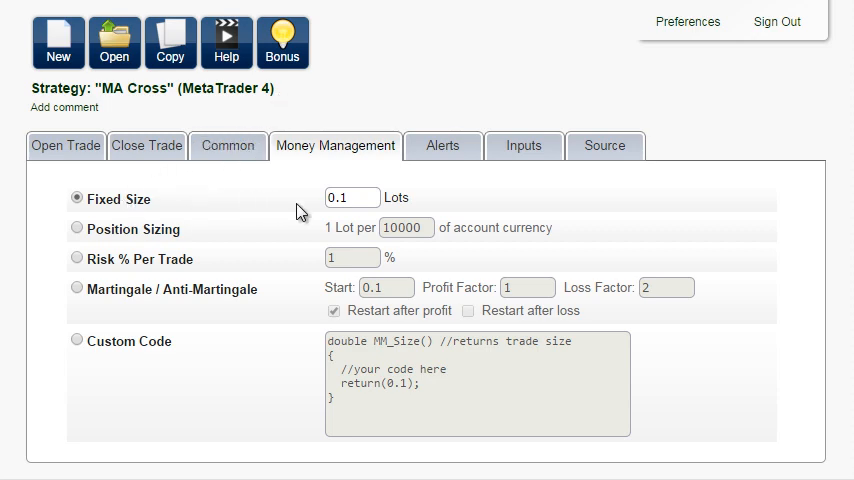
- Use a fixed lot size and enable audible alerts for errors and each order
{"action": "left_click", "coordinate": [352, 196]}
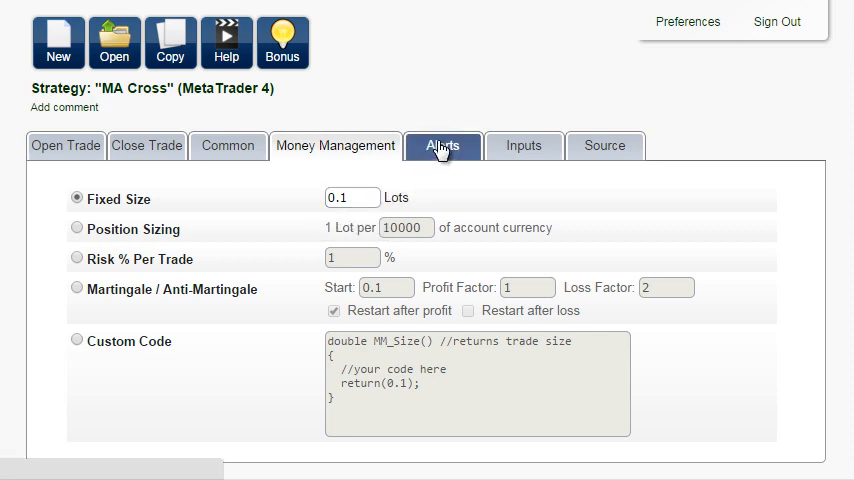
{"action": "left_click", "coordinate": [442, 144]}
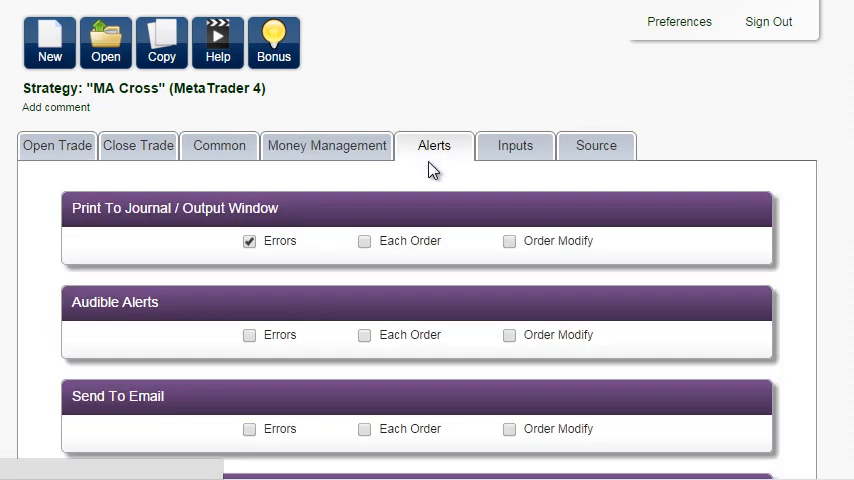
{"action": "left_click", "coordinate": [364, 334]}
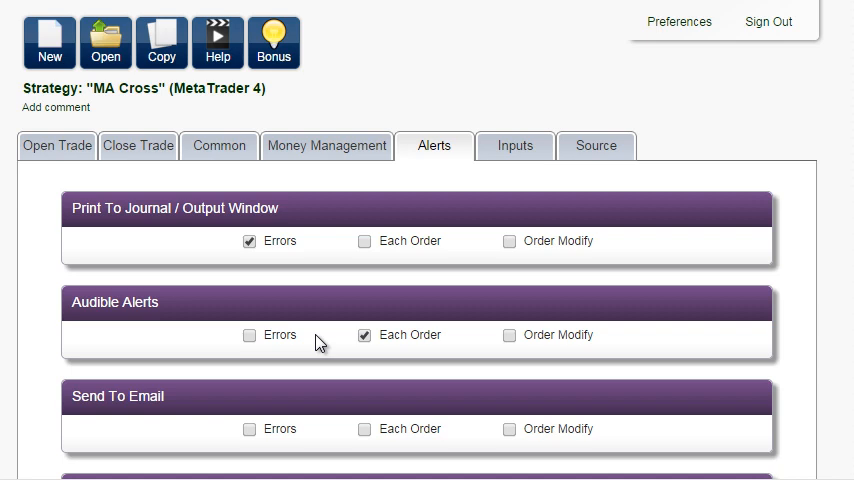
{"action": "left_click", "coordinate": [250, 336]}
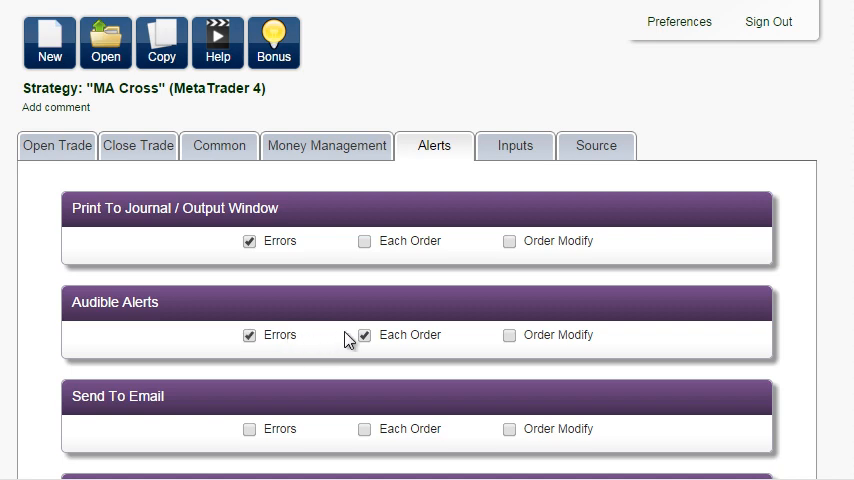
- Add TradeSize as a strategy input, copy the generated source code, and launch MetaEditor
{"action": "left_click", "coordinate": [516, 144]}
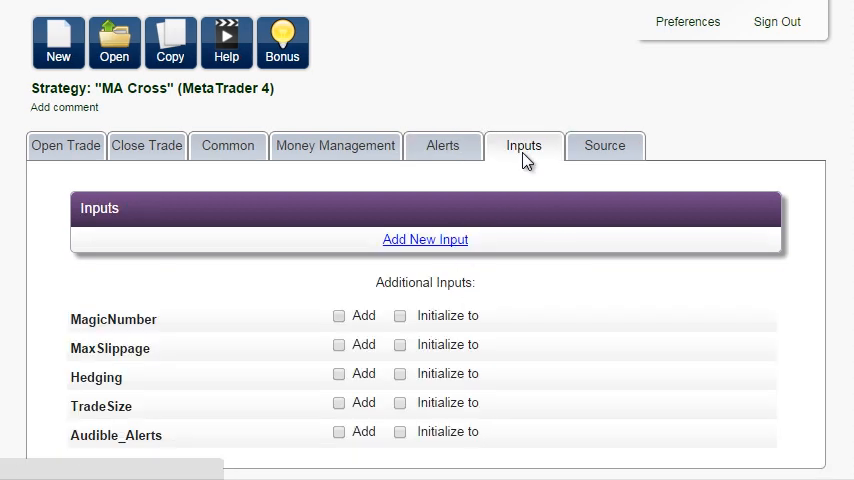
{"action": "mouse_move", "coordinate": [360, 404]}
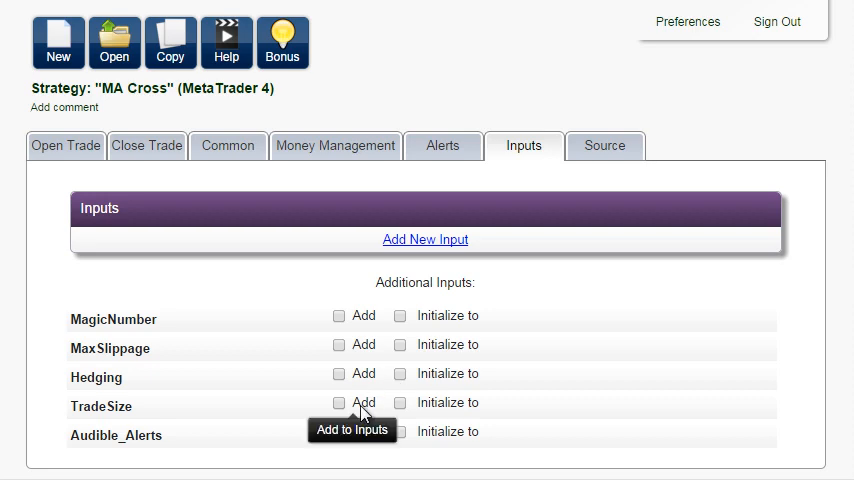
{"action": "left_click", "coordinate": [338, 402]}
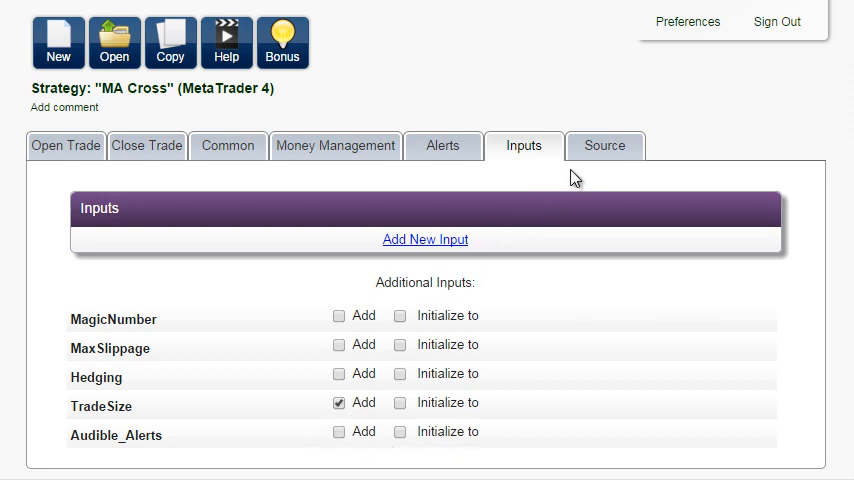
{"action": "left_click", "coordinate": [596, 144]}
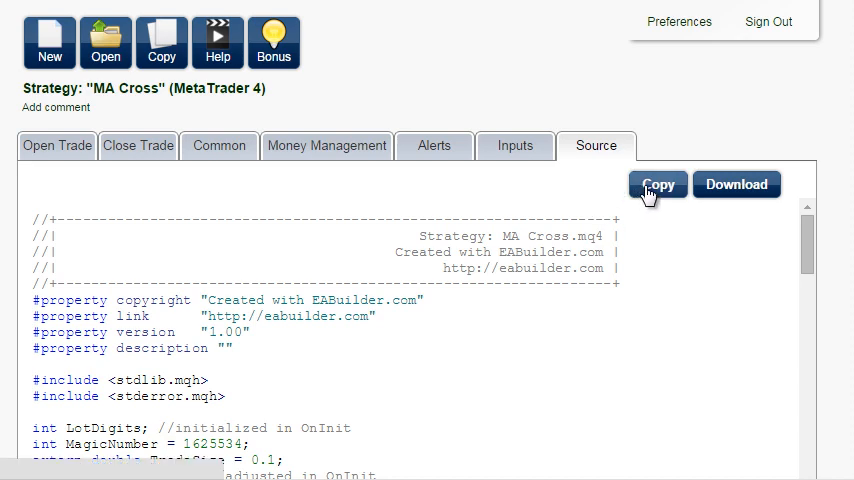
{"action": "left_click", "coordinate": [656, 184]}
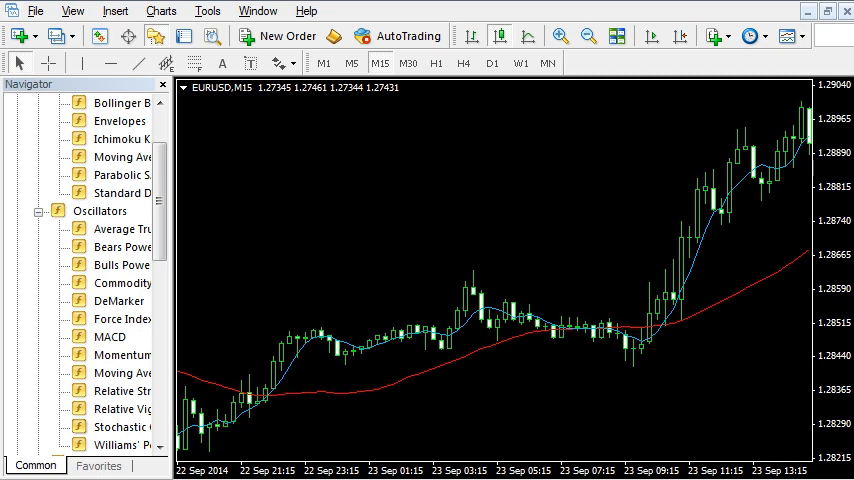
{"action": "mouse_move", "coordinate": [340, 40]}
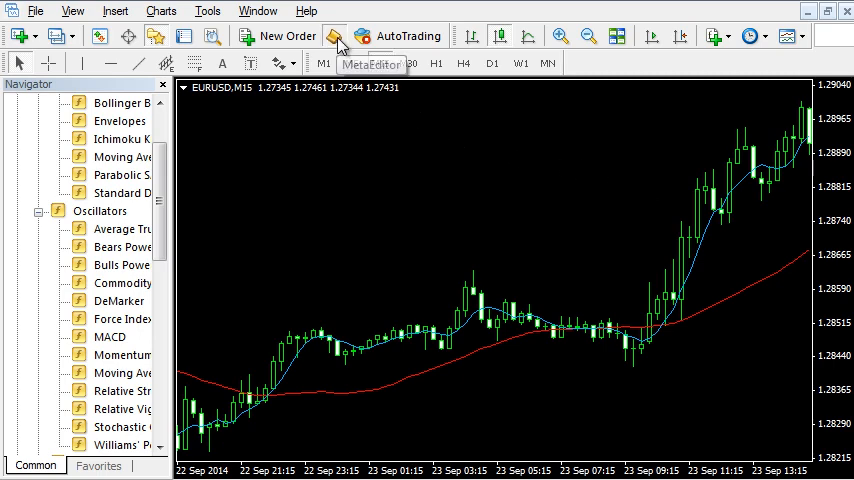
{"action": "left_click", "coordinate": [334, 36]}
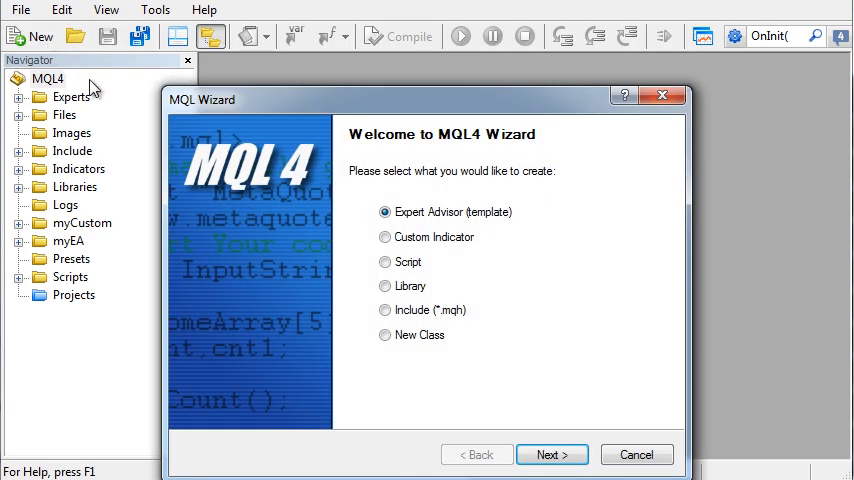
- Create a new Expert Advisor named 'MA Cross' through the MQL4 Wizard
{"action": "left_click", "coordinate": [556, 454]}
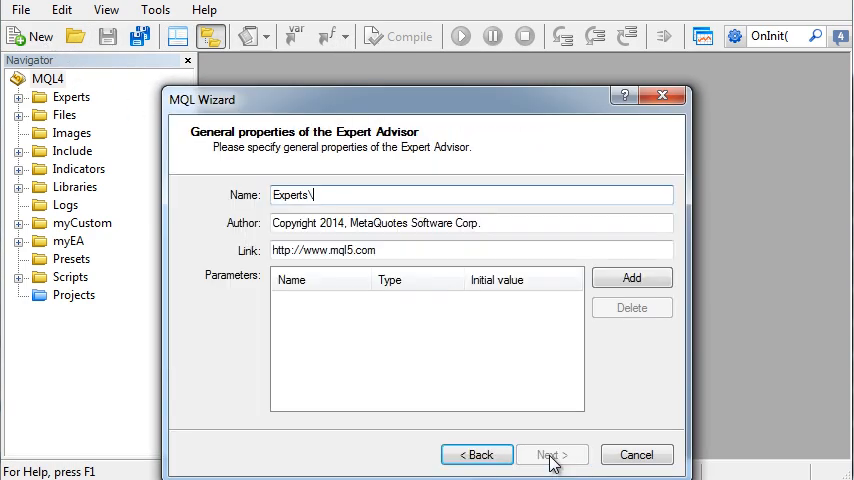
{"action": "type", "text": "MA"}
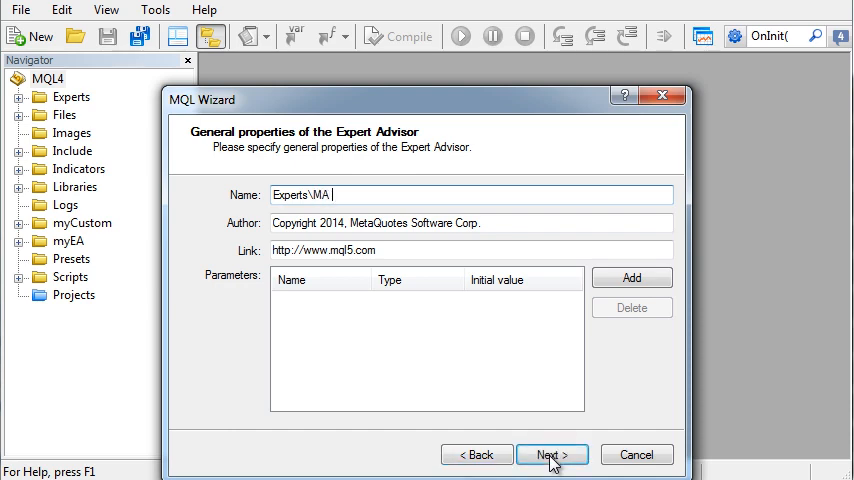
{"action": "type", "text": "Cross"}
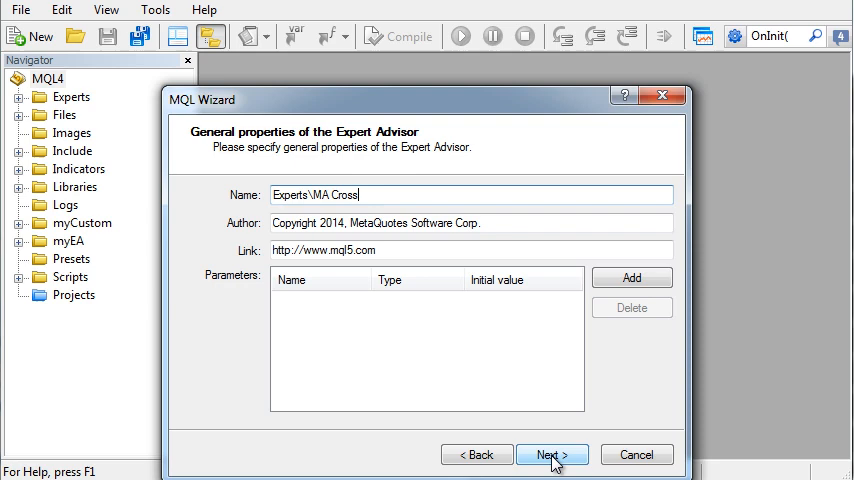
{"action": "left_click", "coordinate": [540, 454]}
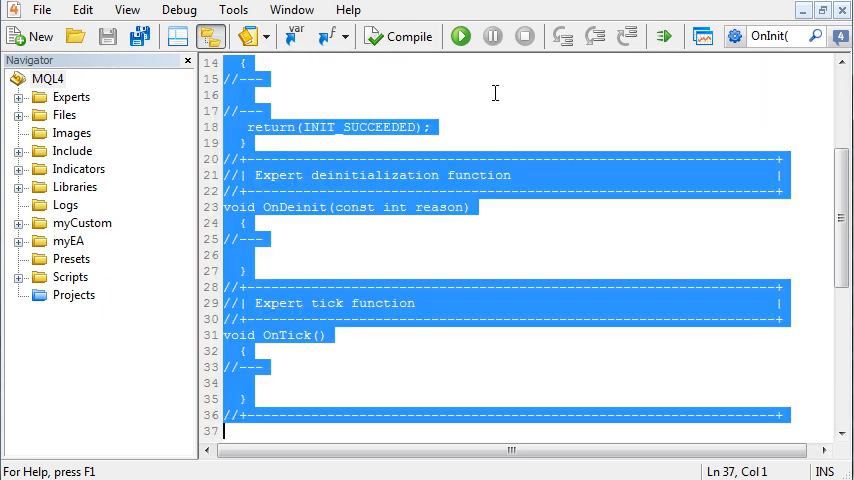
- Compile the pasted MA Cross strategy code
{"action": "scroll", "scroll_direction": "down", "scroll_amount": 3}
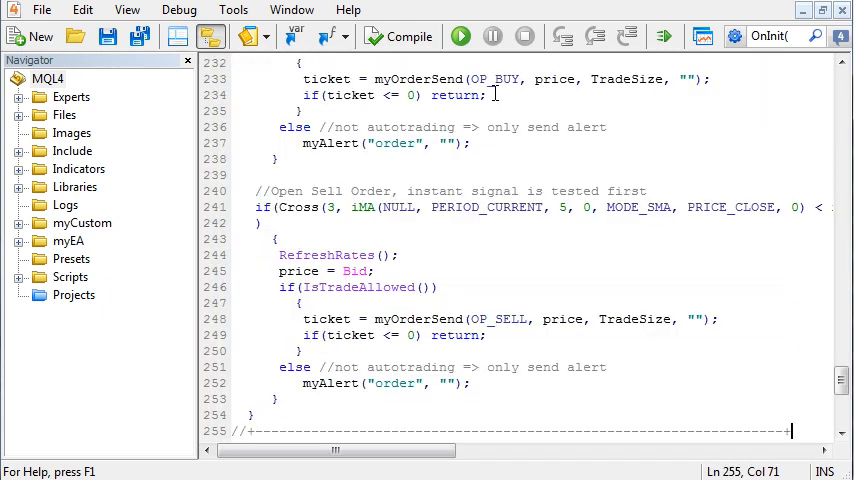
{"action": "left_click", "coordinate": [400, 36]}
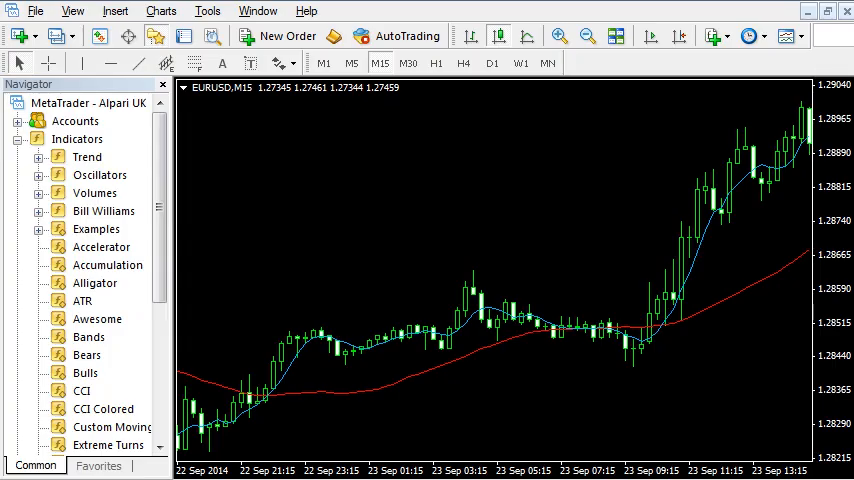
{"action": "mouse_move", "coordinate": [352, 208]}
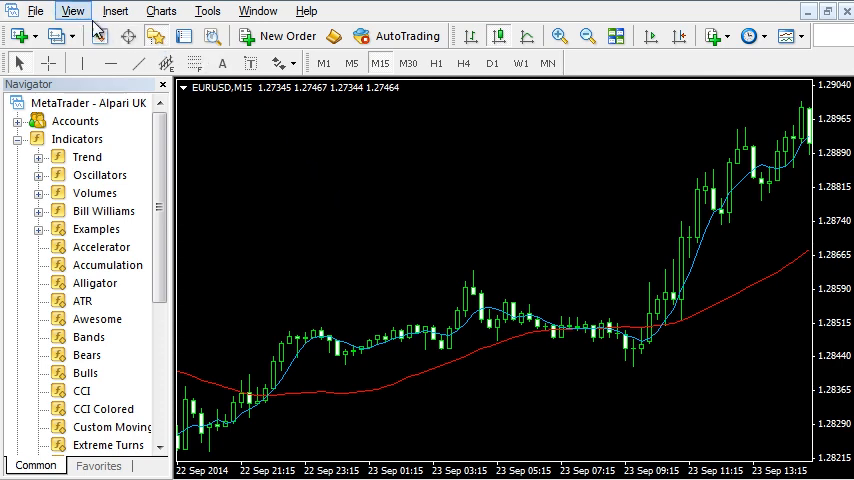
- Look in the View menu for the Strategy Tester panel
{"action": "left_click", "coordinate": [72, 12]}
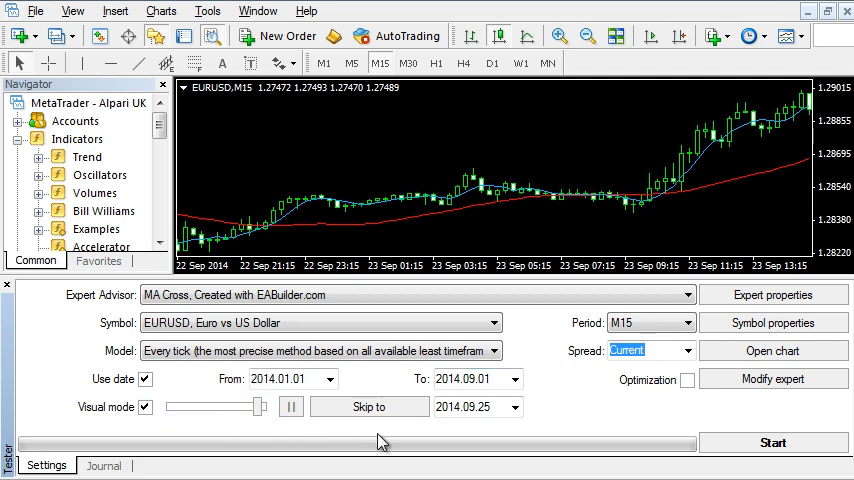
- Start the visual backtest of MA Cross on EURUSD M15 and adjust playback speed
{"action": "left_click", "coordinate": [772, 442]}
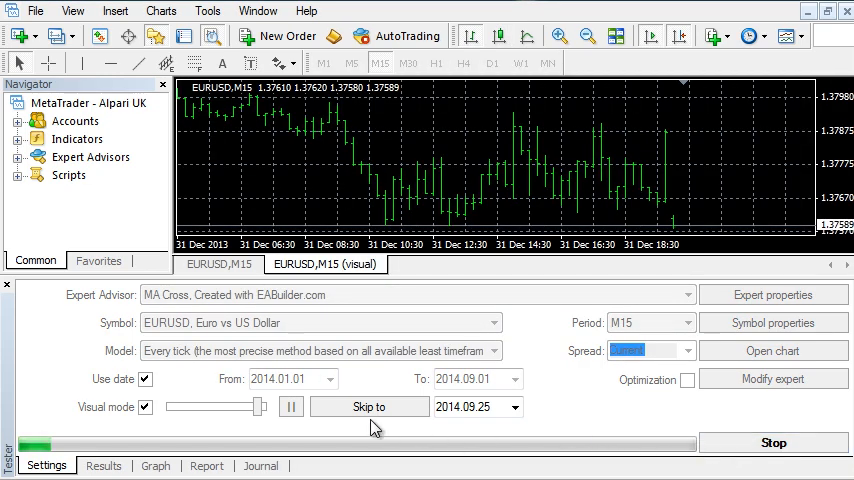
{"action": "left_click_drag", "start_coordinate": [242, 404], "coordinate": [268, 404]}
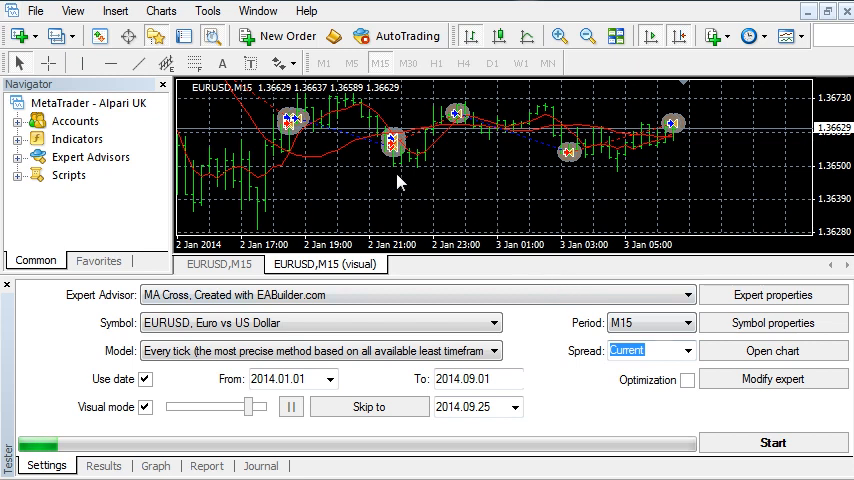
{"action": "mouse_move", "coordinate": [430, 166]}
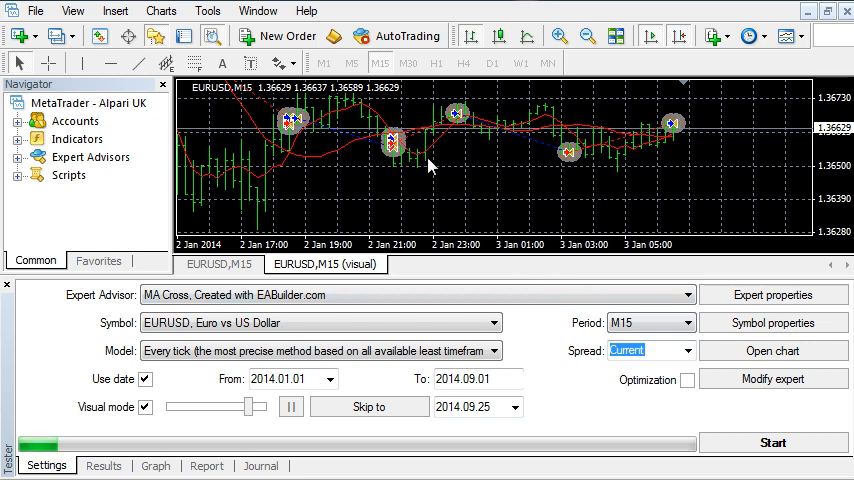
{"action": "mouse_move", "coordinate": [468, 148]}
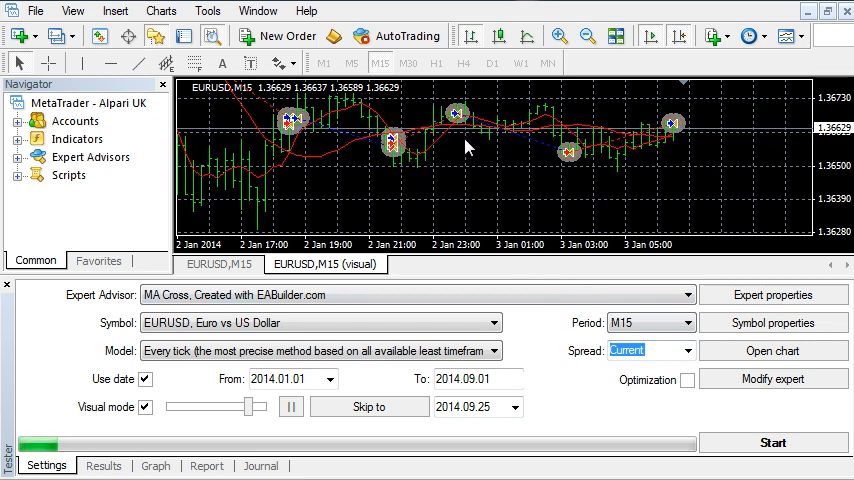
{"action": "mouse_move", "coordinate": [548, 172]}
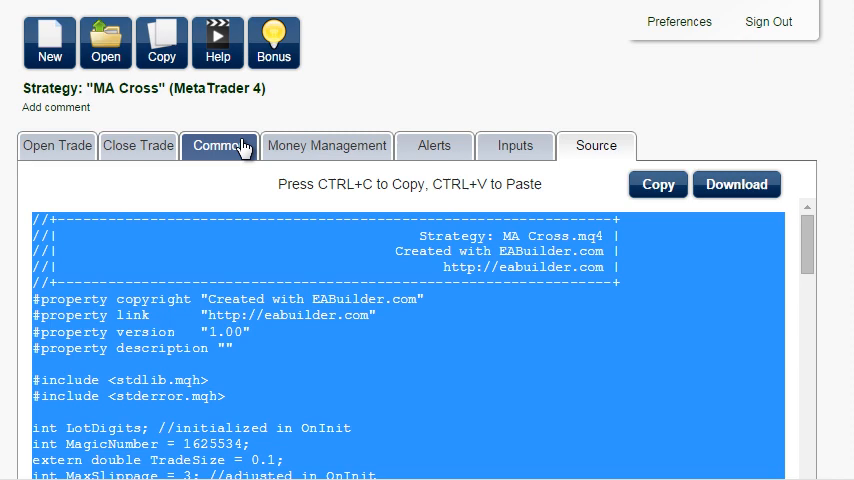
- In the Common settings, enable Next Open Trade After with a 5-bar wait
{"action": "left_click", "coordinate": [220, 144]}
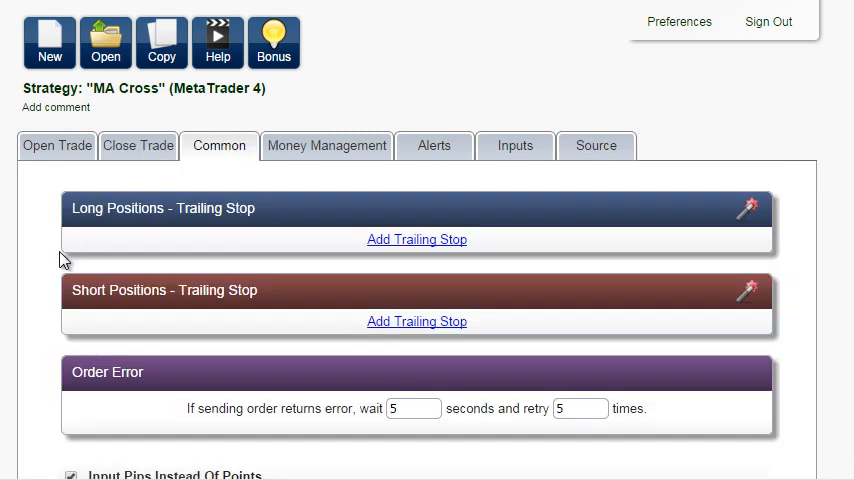
{"action": "scroll", "scroll_direction": "down", "scroll_amount": 3}
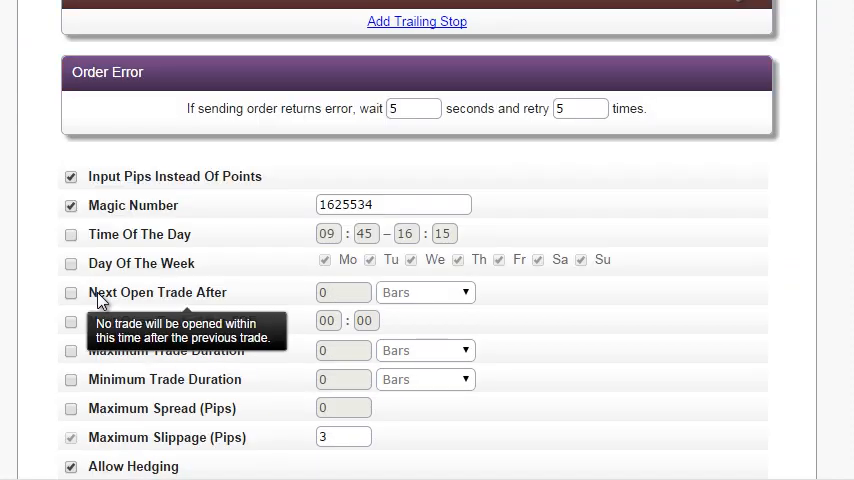
{"action": "left_click", "coordinate": [70, 292]}
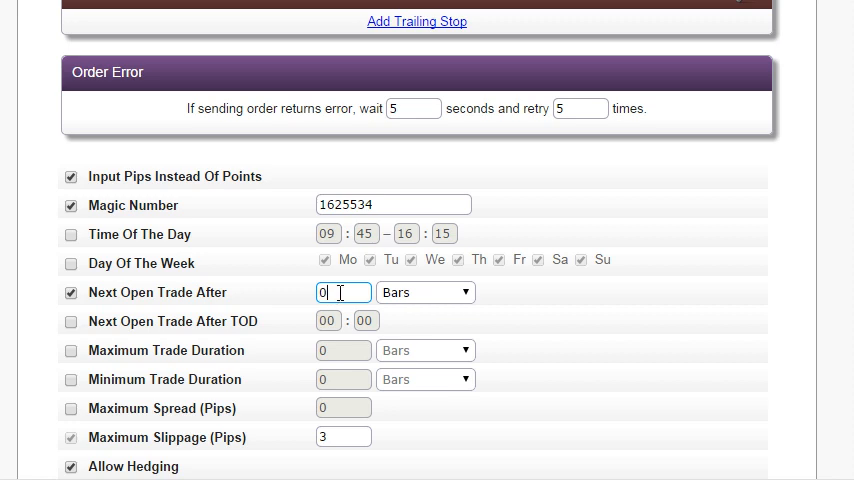
{"action": "type", "text": "5"}
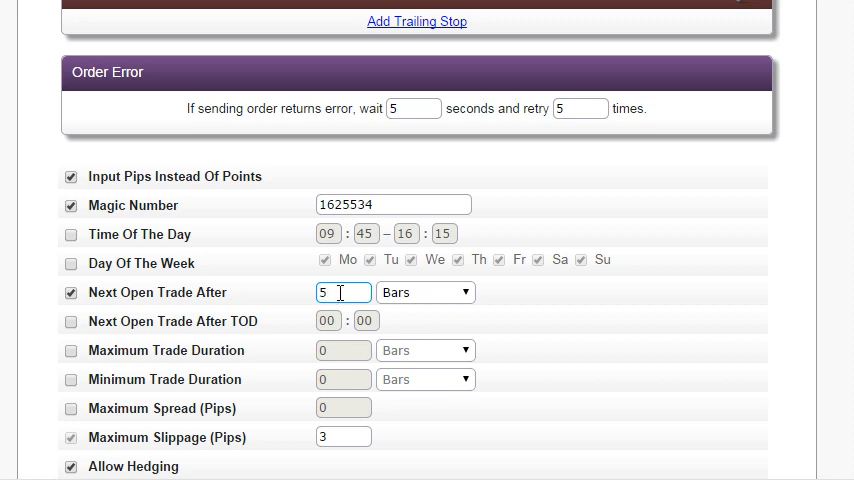
{"action": "mouse_move", "coordinate": [220, 390]}
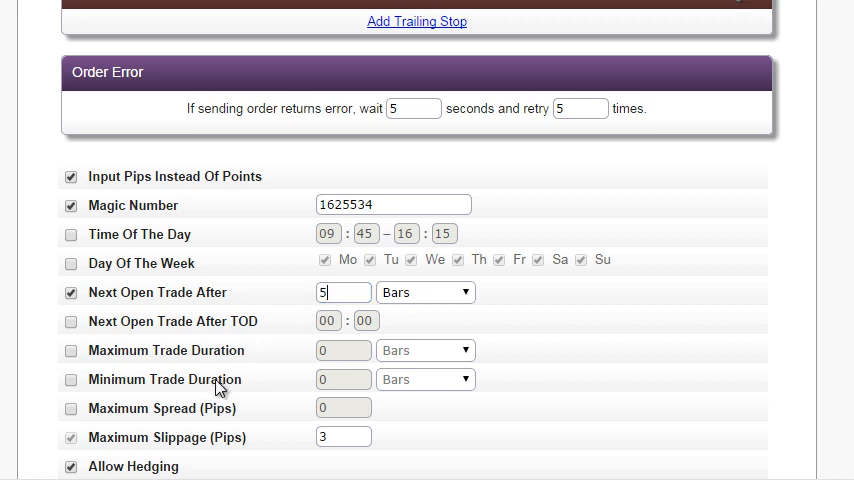
- Enable Minimum Trade Duration of 5 bars and confirm both values
{"action": "left_click", "coordinate": [68, 380]}
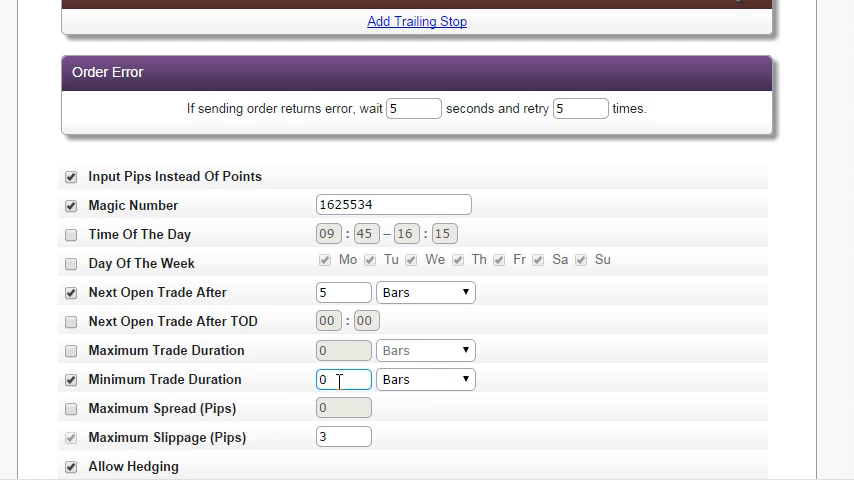
{"action": "type", "text": "5"}
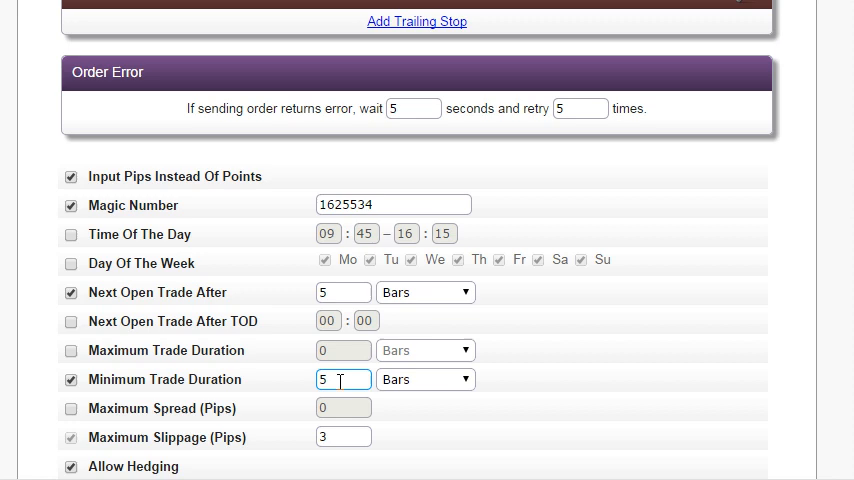
{"action": "left_click", "coordinate": [344, 292]}
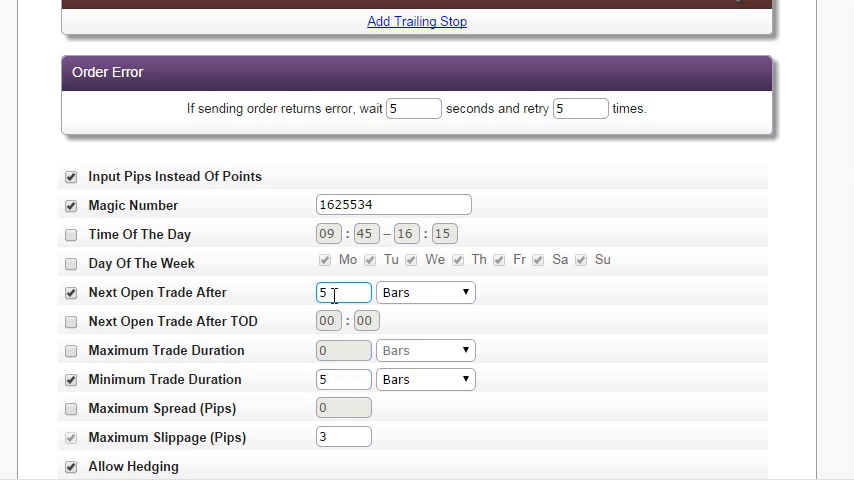
{"action": "left_click", "coordinate": [344, 380]}
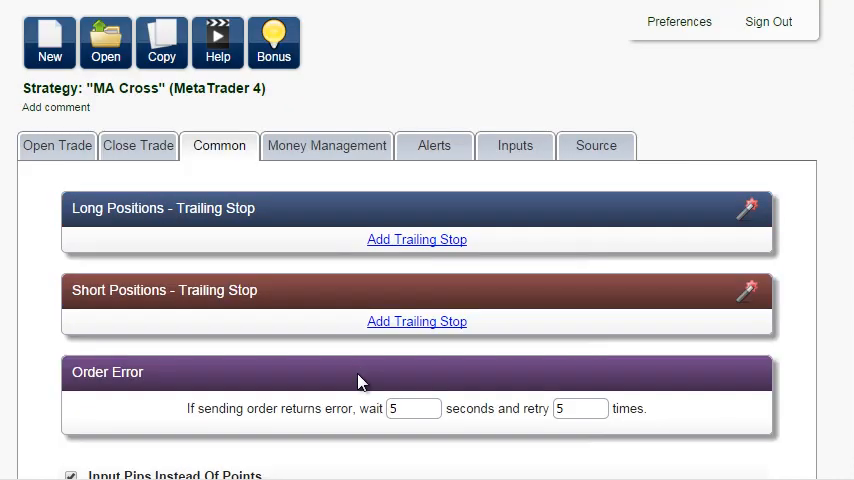
- Recompile the regenerated MA Cross.mq4 source in MetaEditor
{"action": "left_click", "coordinate": [596, 144]}
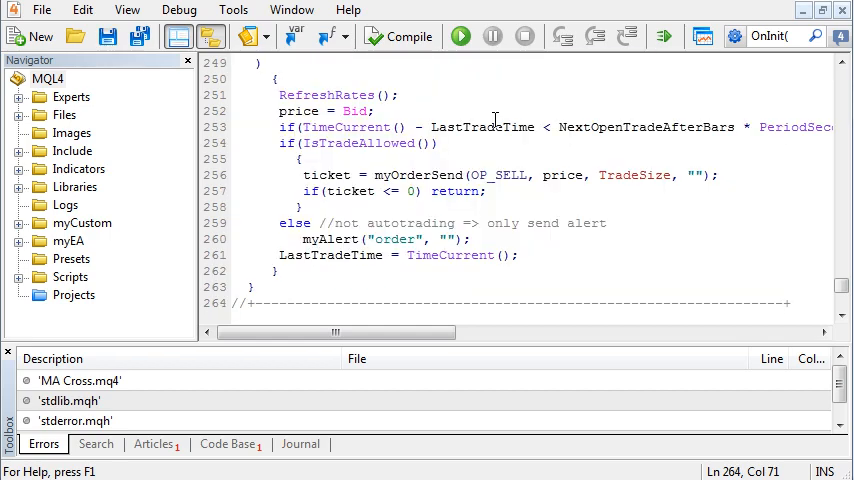
{"action": "mouse_move", "coordinate": [408, 36]}
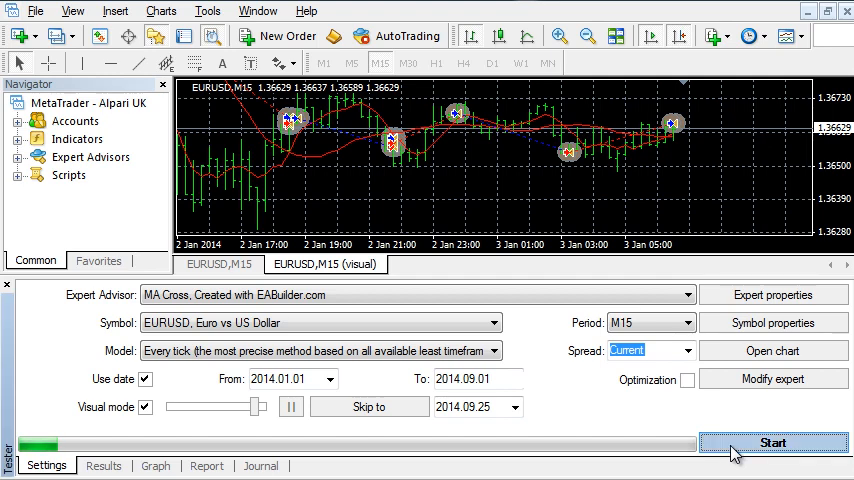
- Restart the visual backtest of the updated MA Cross EA and adjust playback speed
{"action": "left_click", "coordinate": [774, 442]}
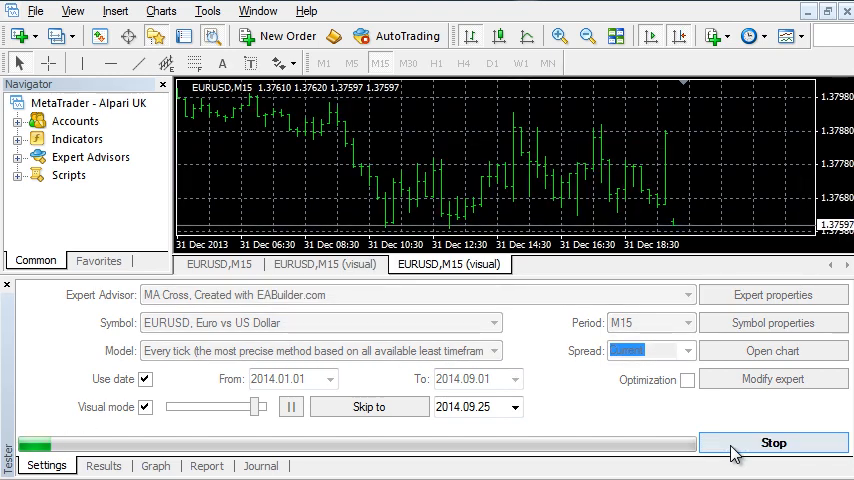
{"action": "left_click_drag", "start_coordinate": [244, 406], "coordinate": [264, 406]}
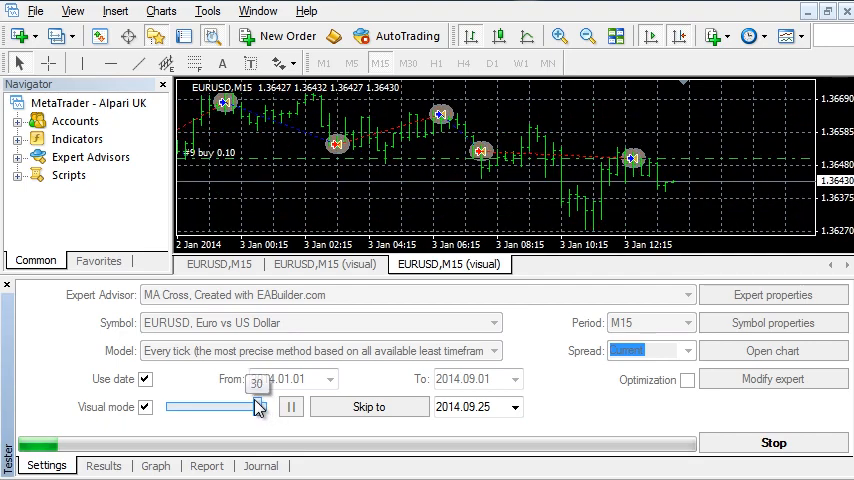
{"action": "left_click", "coordinate": [772, 442]}
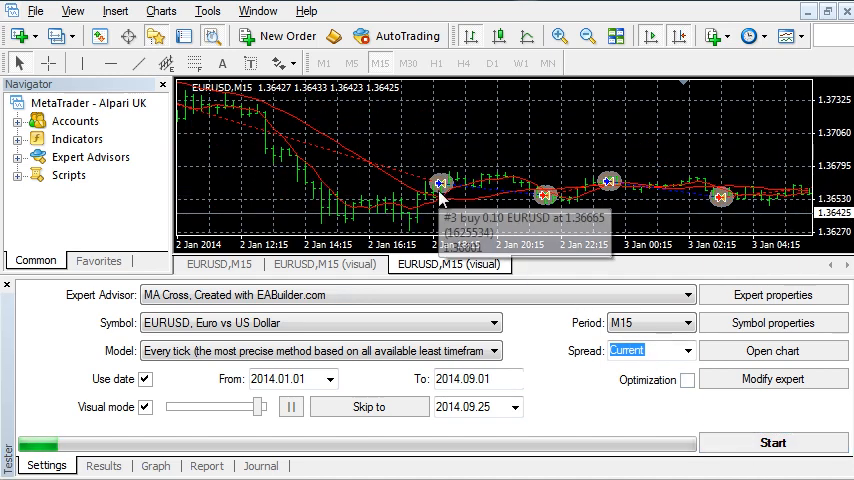
{"action": "mouse_move", "coordinate": [536, 218]}
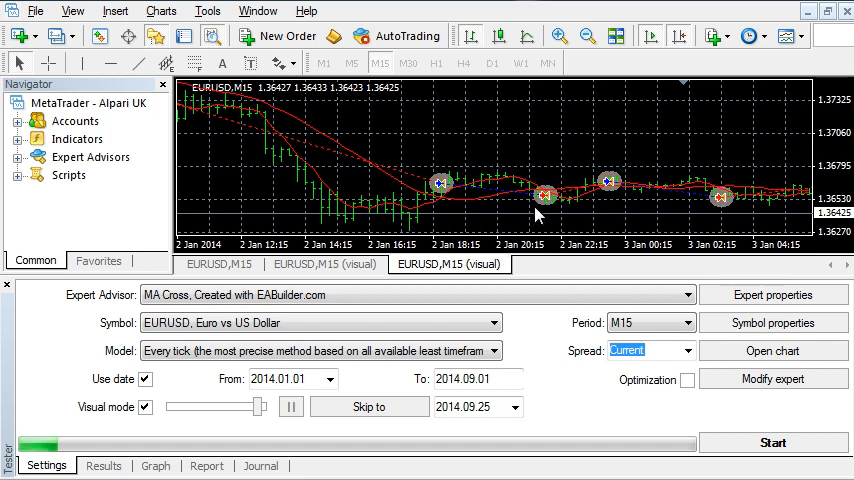
{"action": "mouse_move", "coordinate": [606, 204]}
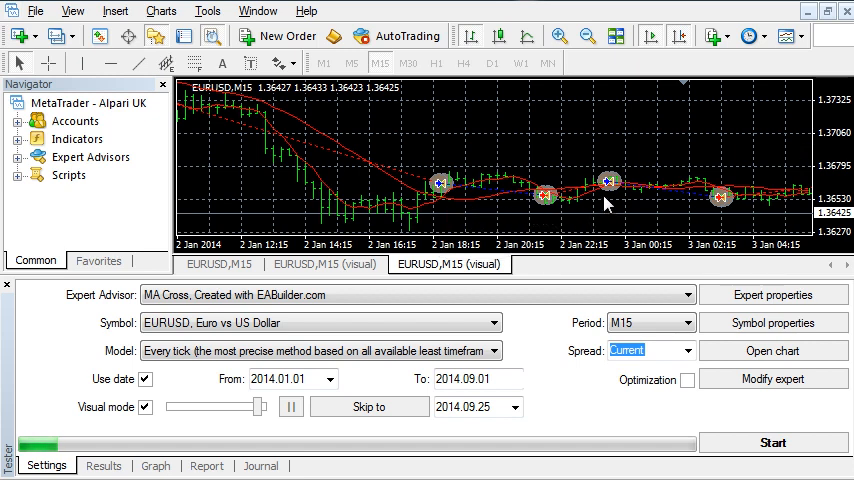
{"action": "mouse_move", "coordinate": [648, 216]}
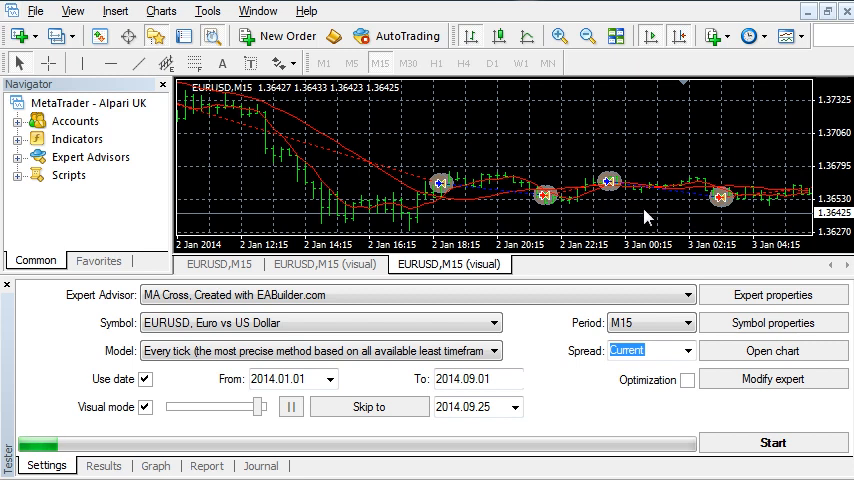
{"action": "mouse_move", "coordinate": [748, 226]}
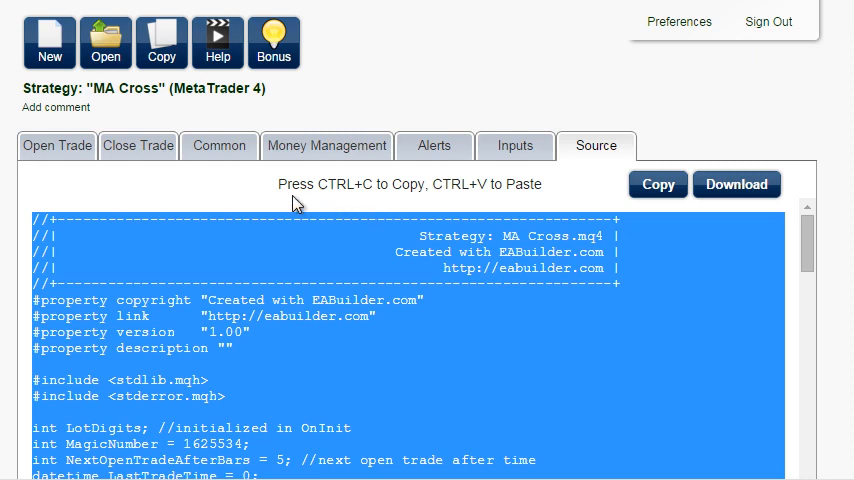
- Add a Bar Opens condition to the buy order on the Open Trade rules
{"action": "left_click", "coordinate": [58, 144]}
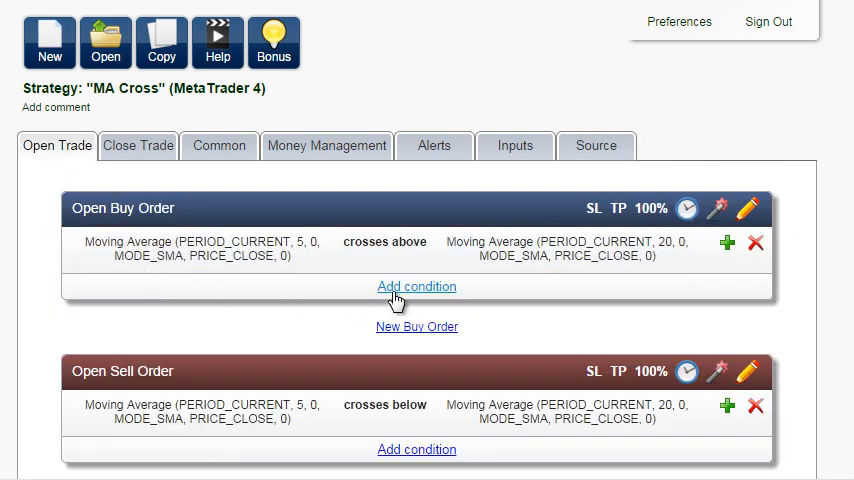
{"action": "mouse_move", "coordinate": [400, 292]}
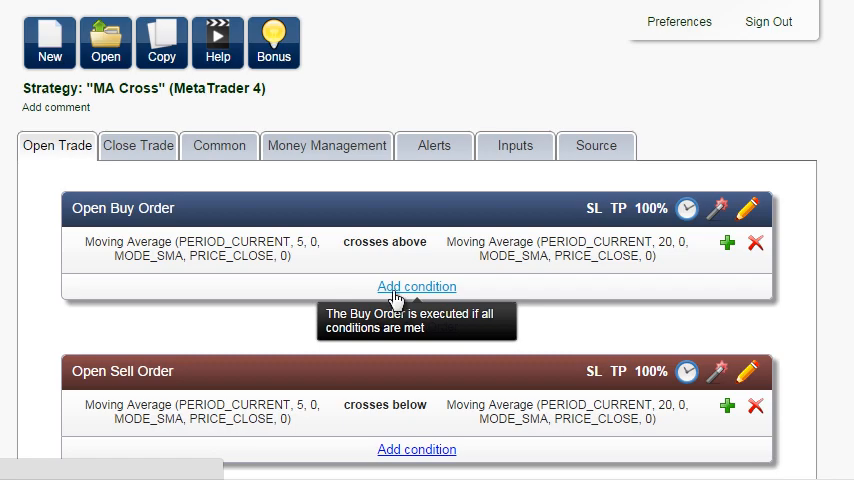
{"action": "left_click", "coordinate": [416, 288]}
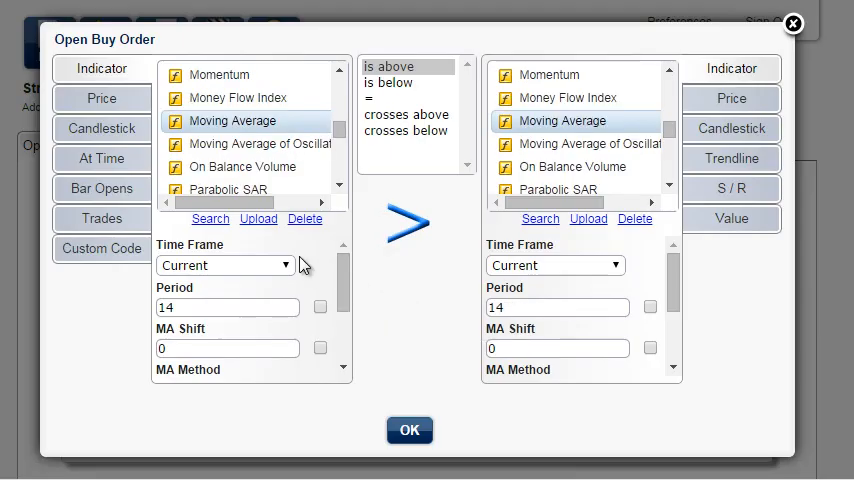
{"action": "left_click", "coordinate": [100, 188]}
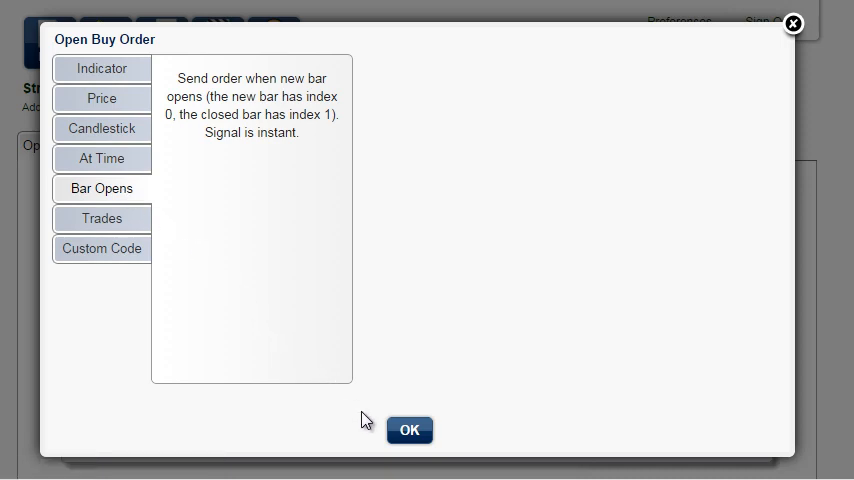
{"action": "left_click", "coordinate": [408, 428]}
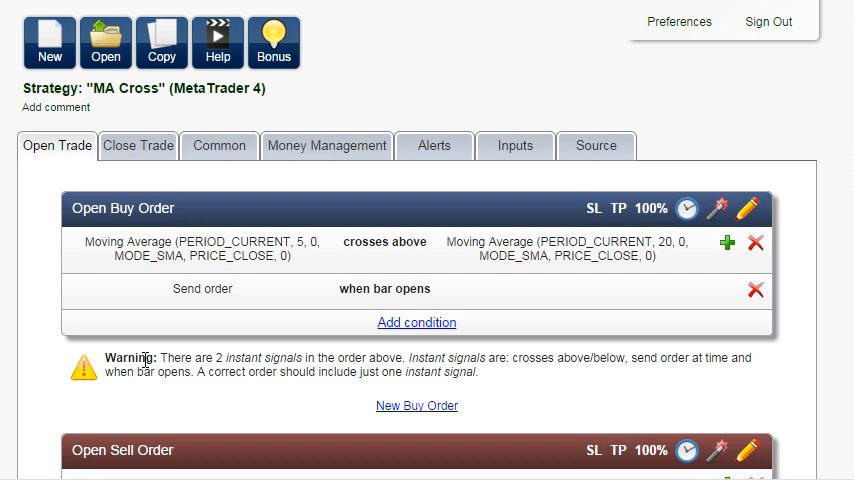
{"action": "mouse_move", "coordinate": [364, 260]}
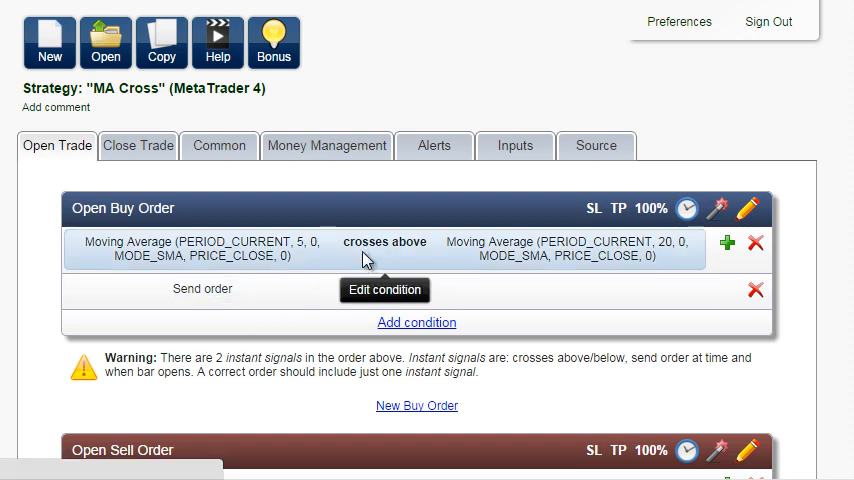
- Change the buy crossover condition from 'crosses above' to 'is above'
{"action": "left_click", "coordinate": [384, 242]}
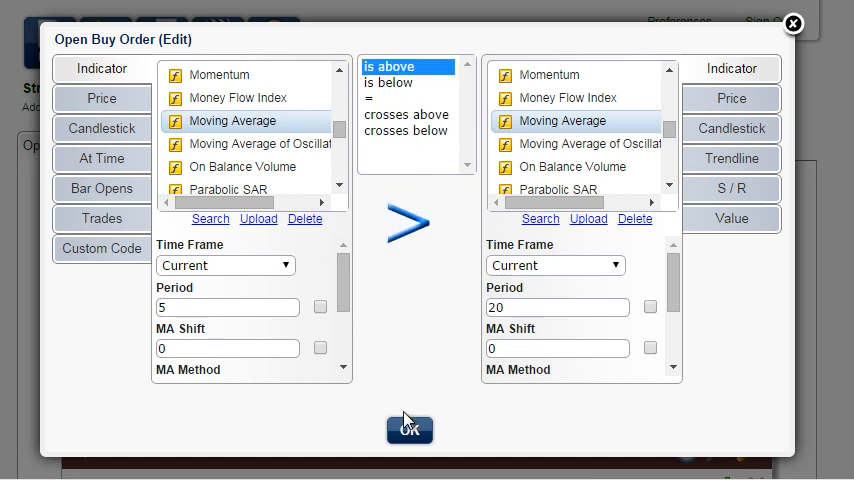
{"action": "left_click", "coordinate": [408, 428]}
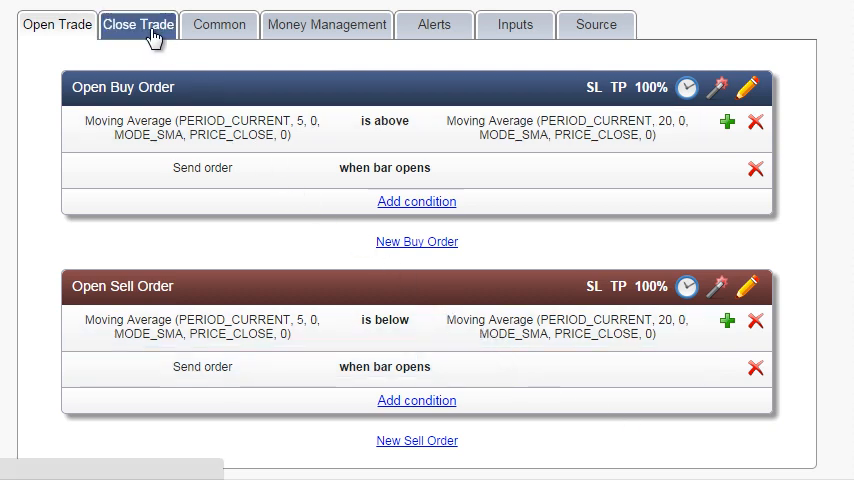
- Add a Bar Opens condition to closing long positions in the Close Trade rules
{"action": "left_click", "coordinate": [136, 24]}
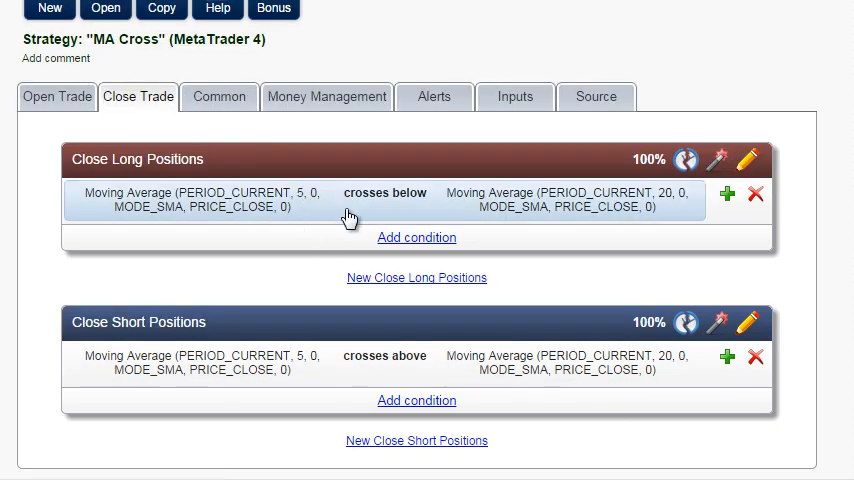
{"action": "left_click", "coordinate": [348, 200]}
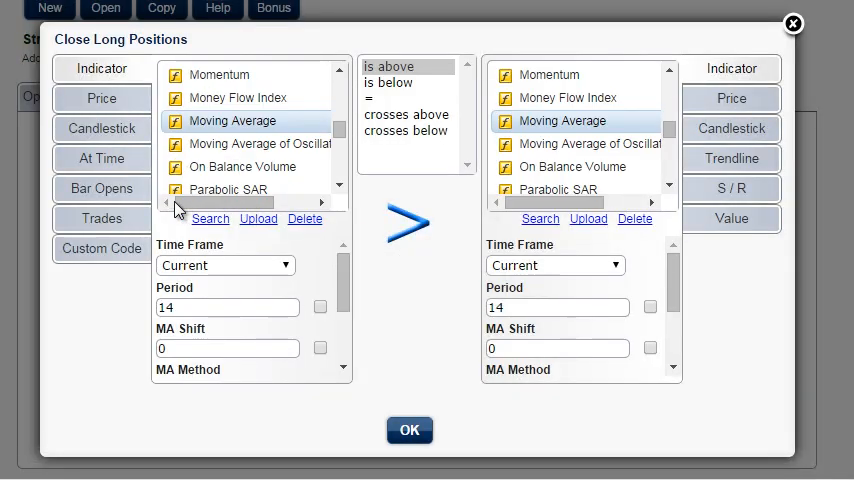
{"action": "left_click", "coordinate": [100, 188]}
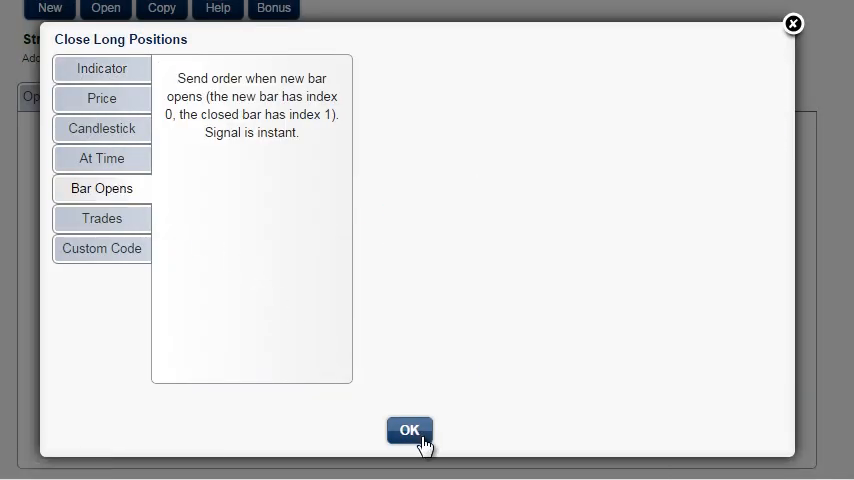
{"action": "left_click", "coordinate": [408, 428]}
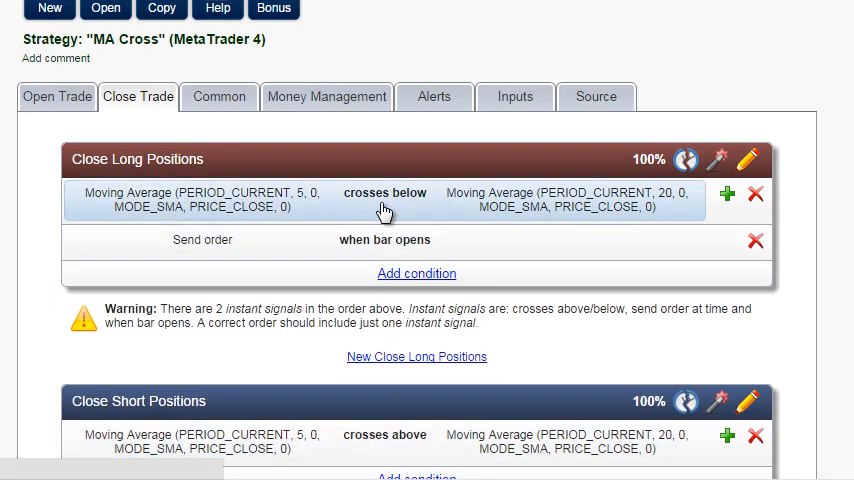
- Change the long exit to 'is below' and mirror the exit rules for shorts
{"action": "left_click", "coordinate": [384, 200]}
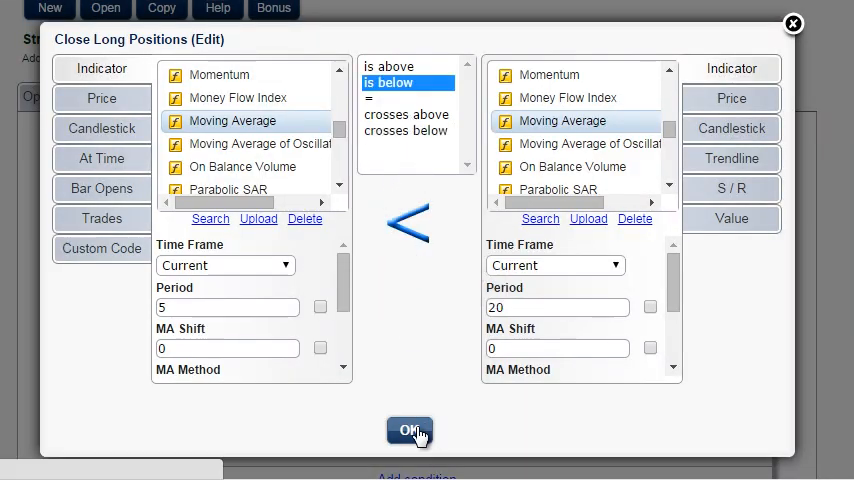
{"action": "left_click", "coordinate": [408, 430]}
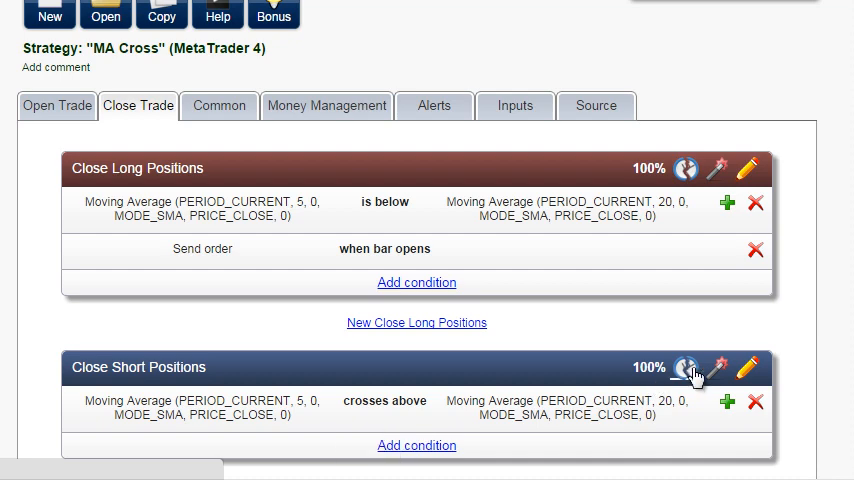
{"action": "left_click", "coordinate": [724, 374]}
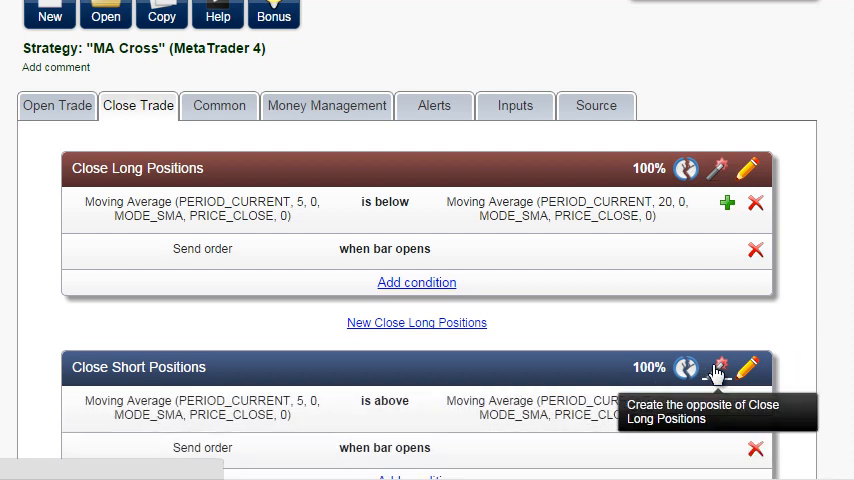
{"action": "scroll", "scroll_direction": "down", "scroll_amount": 3}
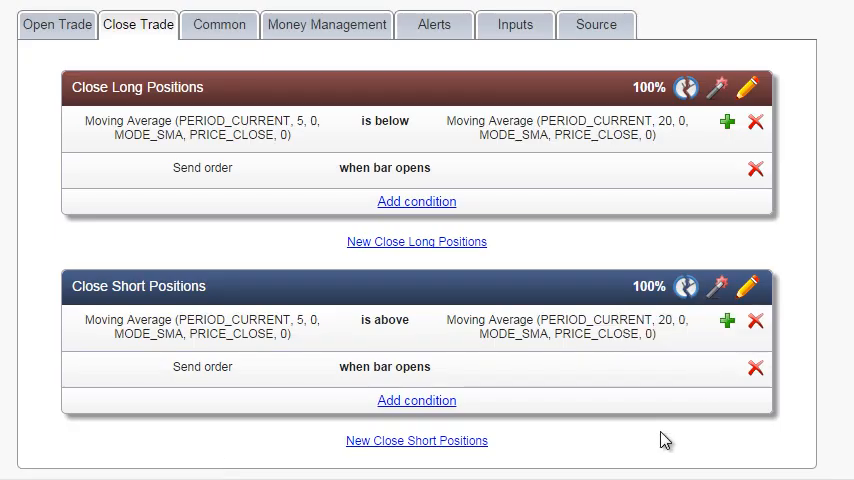
- Enable Maximum Open Trades of 1 in Common settings and view the source
{"action": "left_click", "coordinate": [220, 24]}
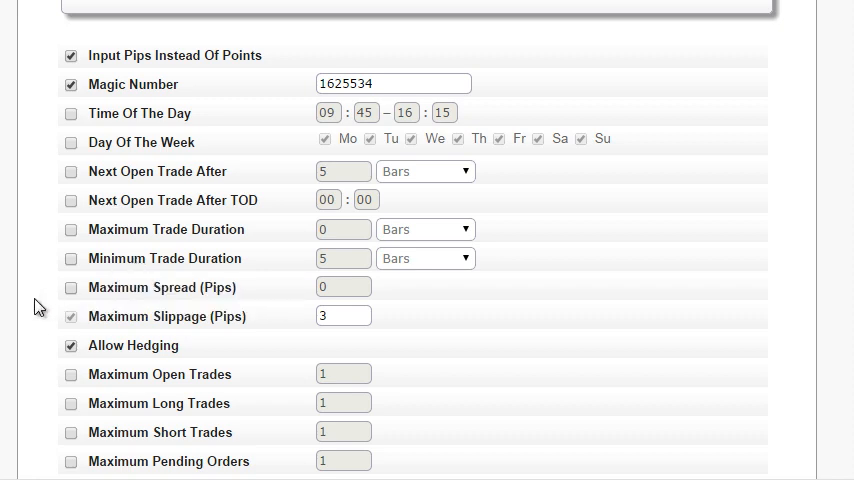
{"action": "scroll", "scroll_direction": "down", "scroll_amount": 3}
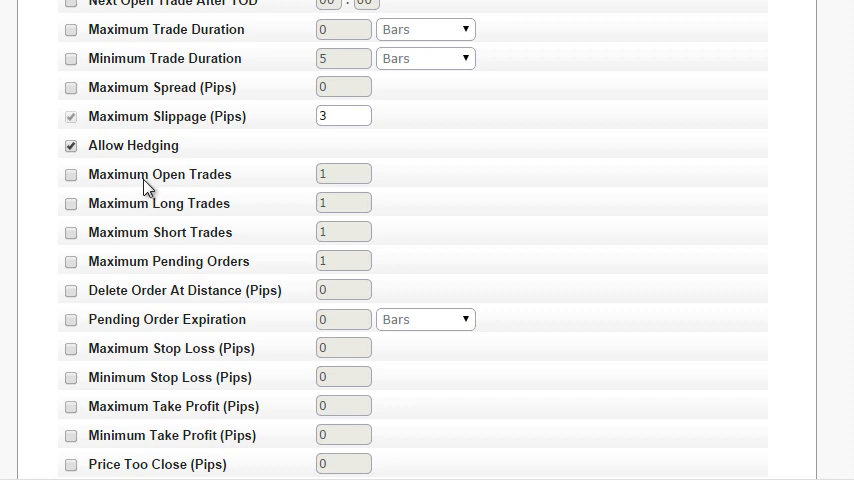
{"action": "left_click", "coordinate": [70, 174]}
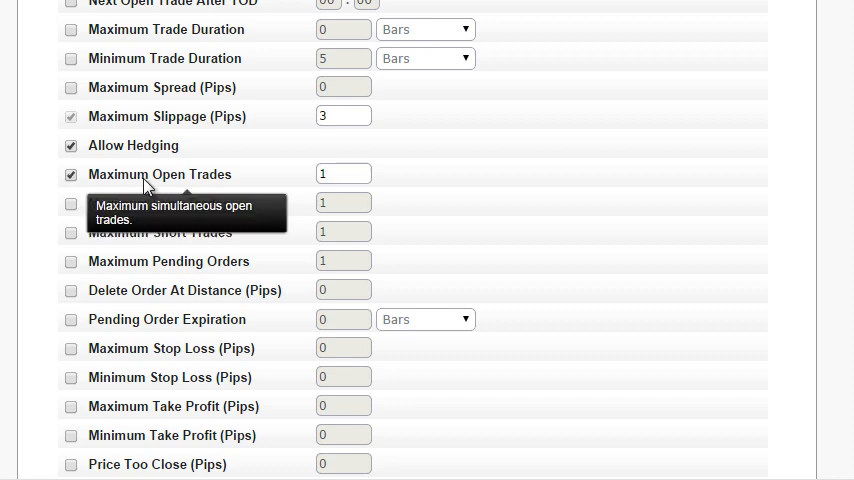
{"action": "left_click", "coordinate": [344, 172]}
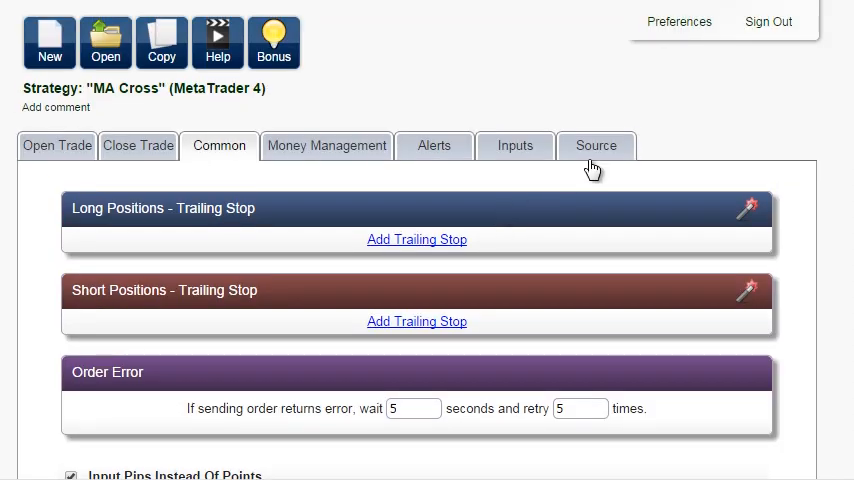
{"action": "left_click", "coordinate": [596, 144]}
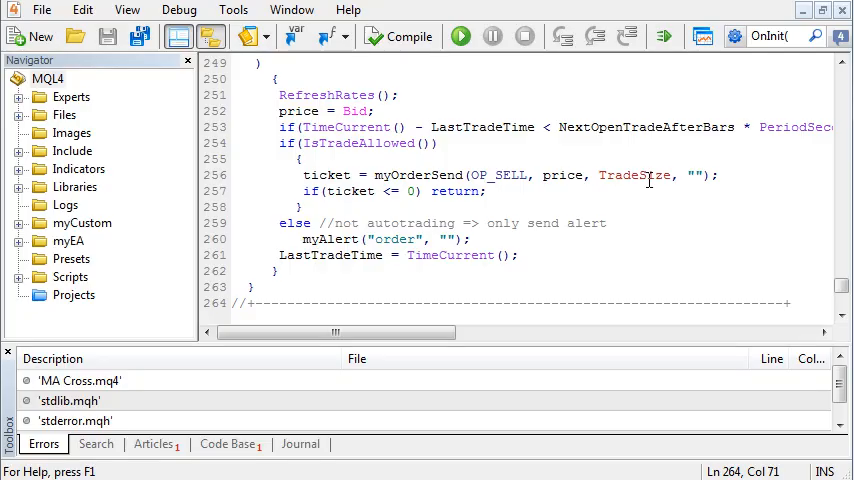
- Recompile in MetaEditor and reopen the Strategy Tester's Model dropdown in MT4
{"action": "scroll", "scroll_direction": "down", "scroll_amount": 3}
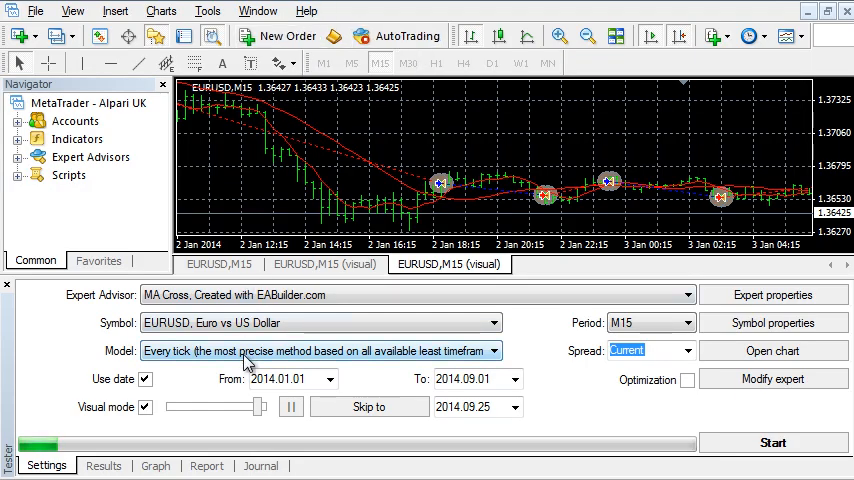
{"action": "left_click", "coordinate": [492, 350]}
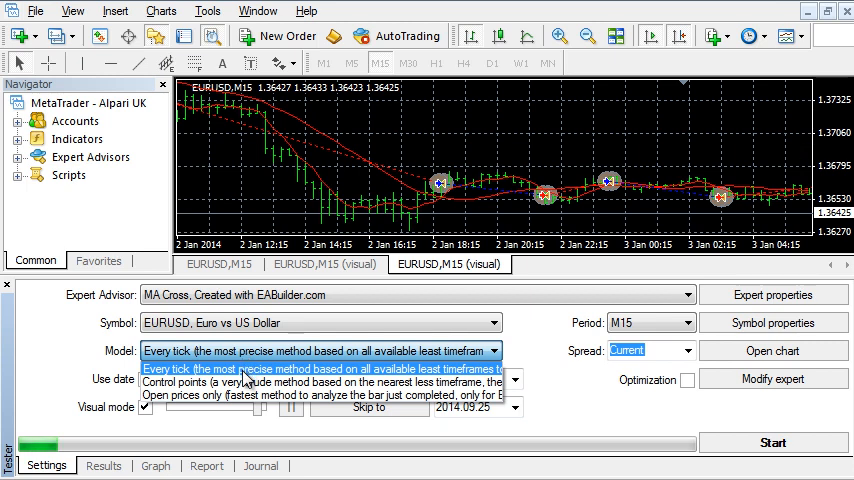